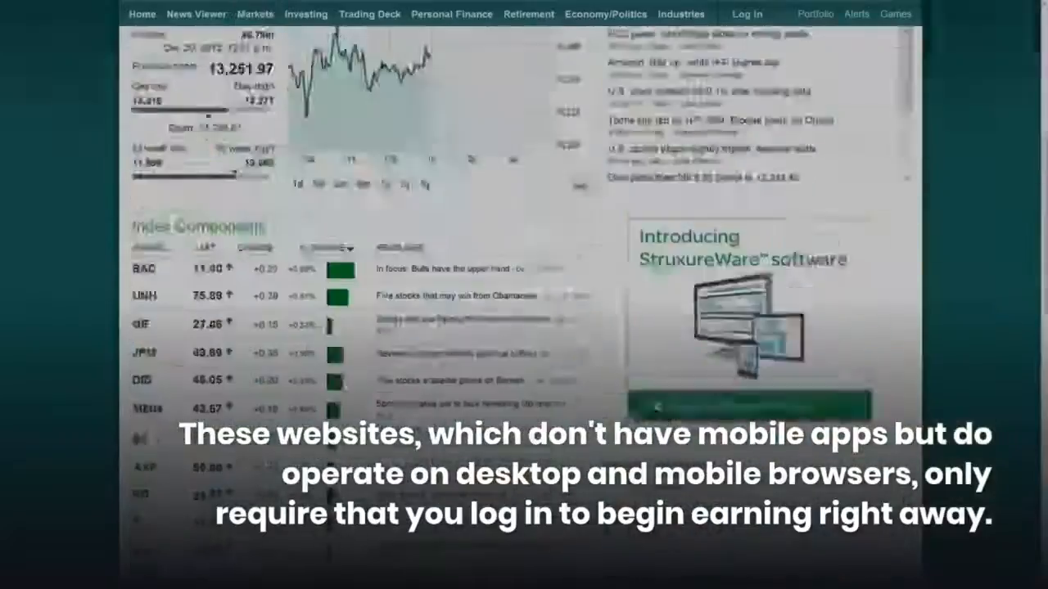
Scroll the Earnably homepage from the offer walls down to the footer's Trustpilot reviews link
scroll(down, 3)
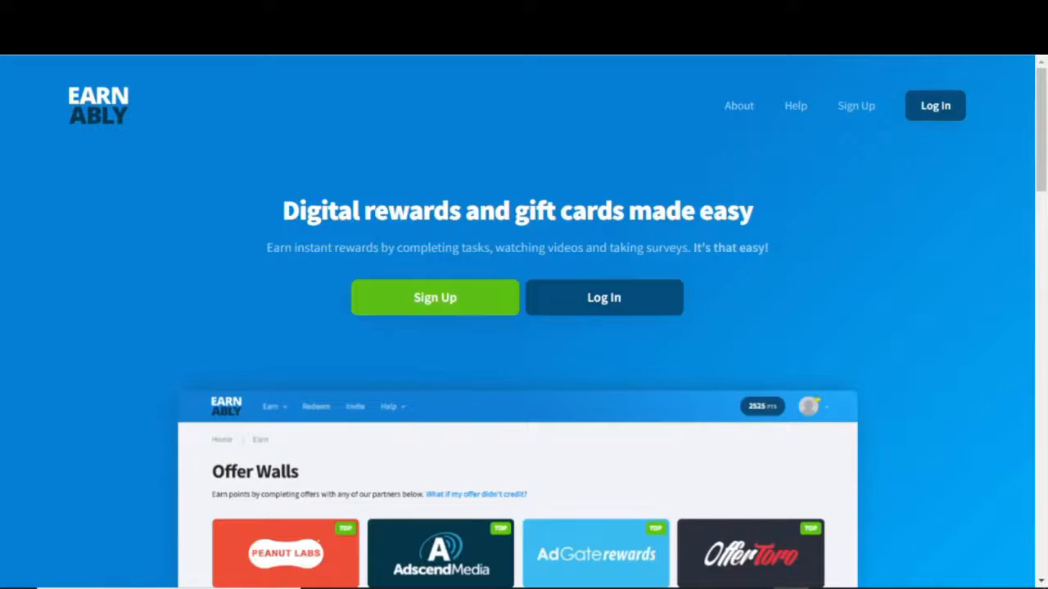
scroll(down, 3)
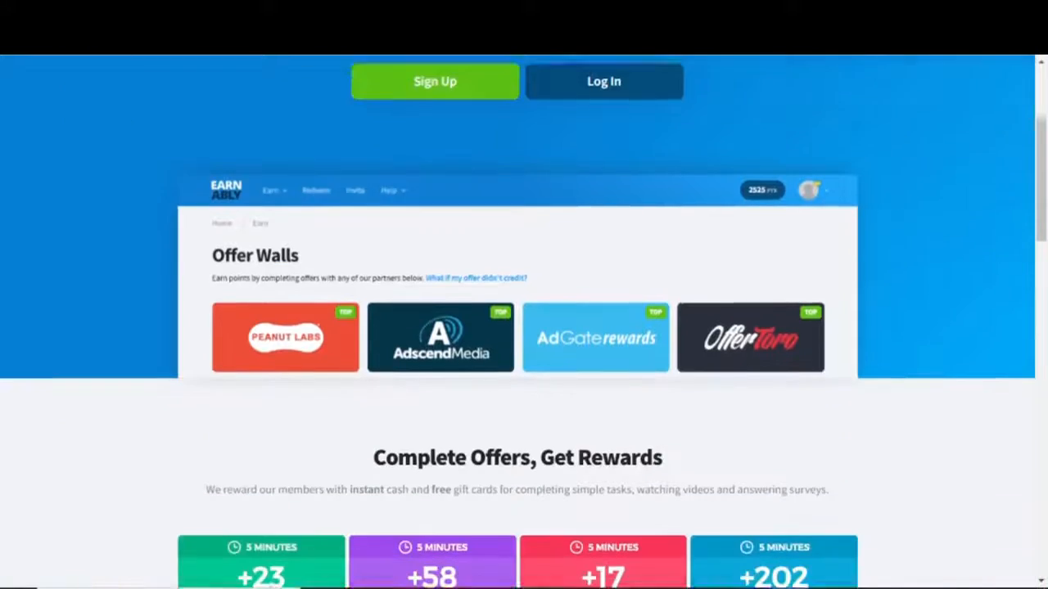
scroll(down, 3)
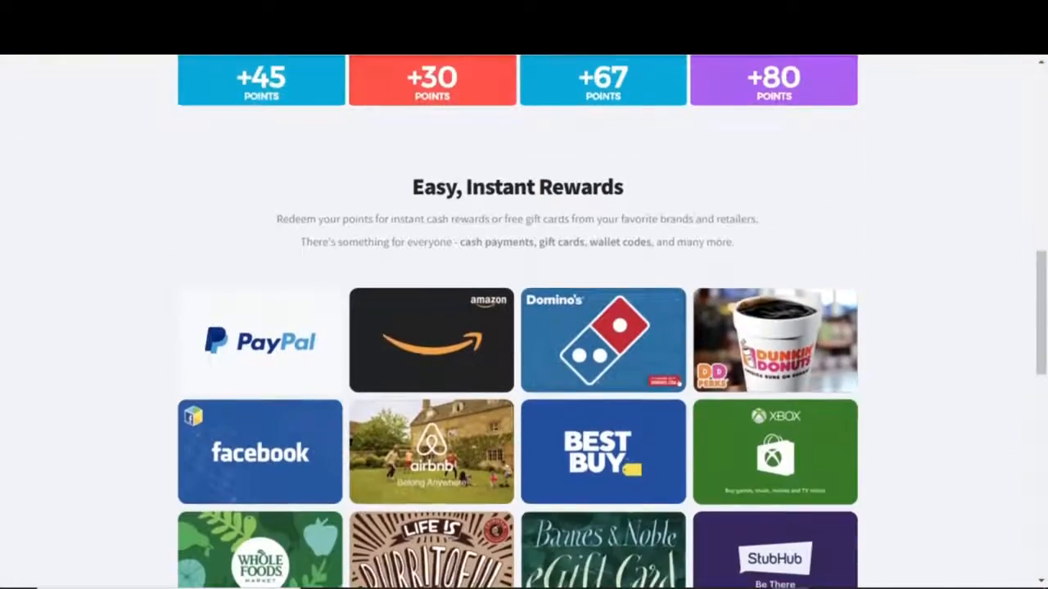
scroll(down, 3)
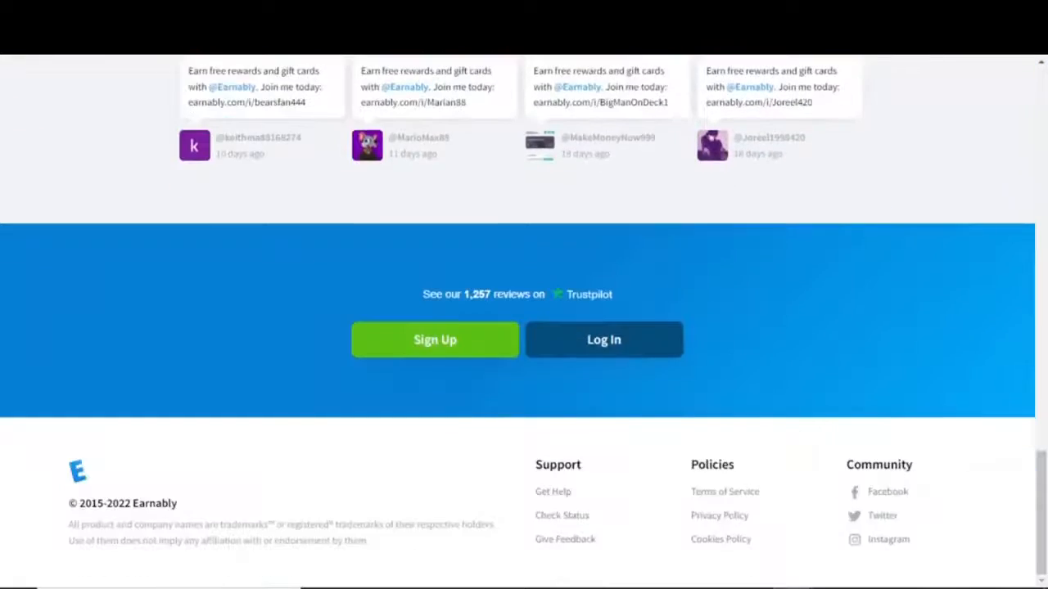
scroll(up, 3)
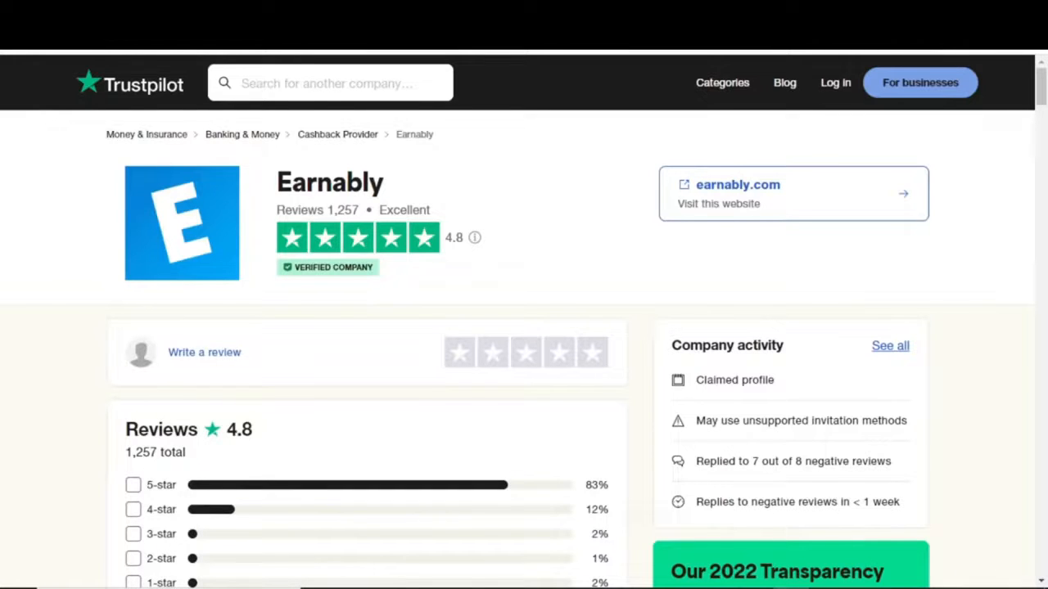
Review Trustpilot's star breakdown and first review, then return to the Earnably homepage
scroll(down, 3)
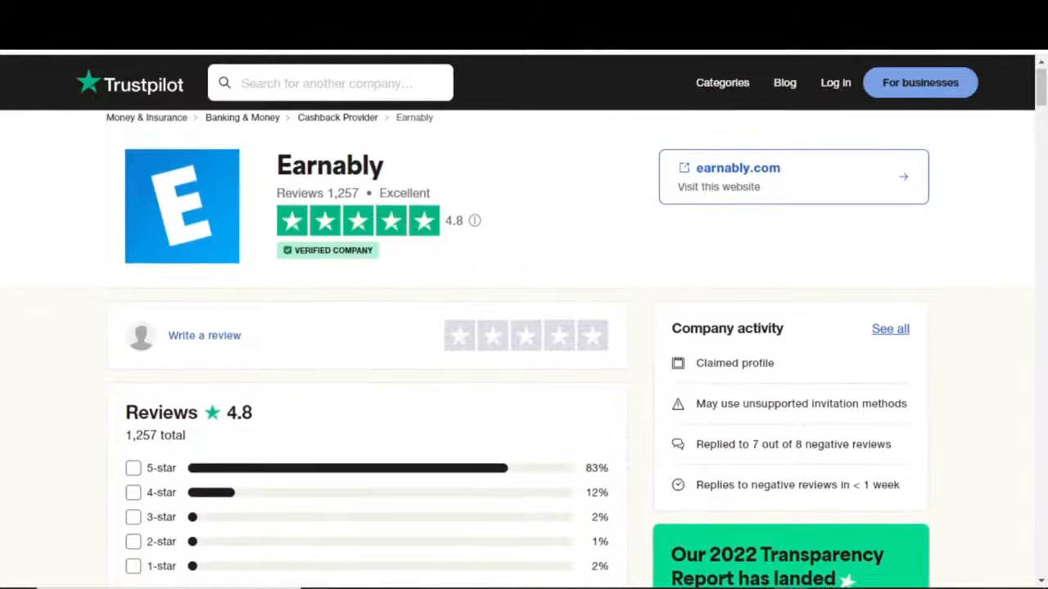
scroll(down, 3)
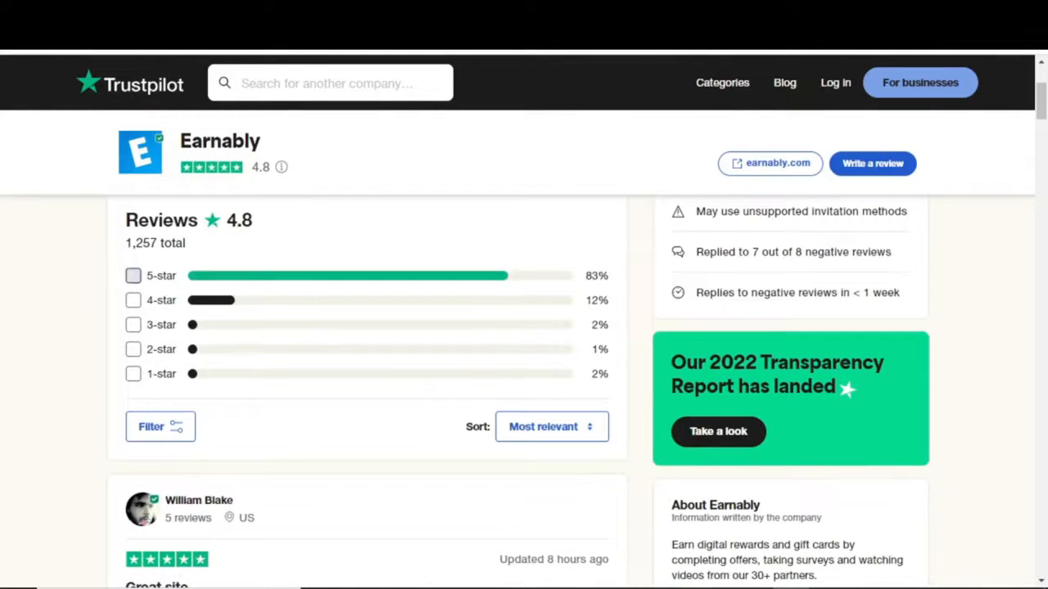
click(132, 275)
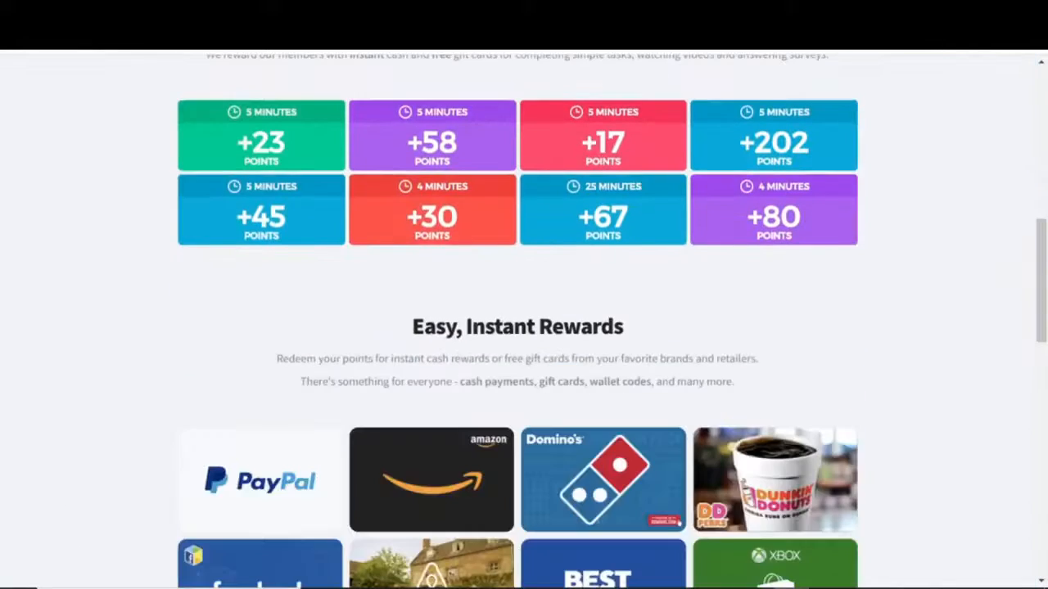
scroll(up, 3)
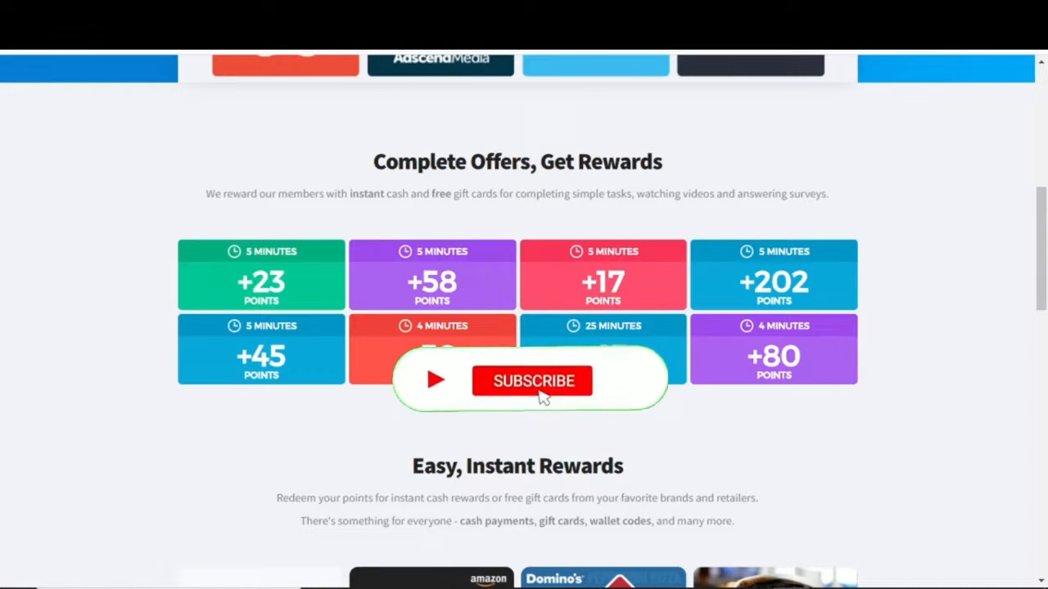
click(534, 380)
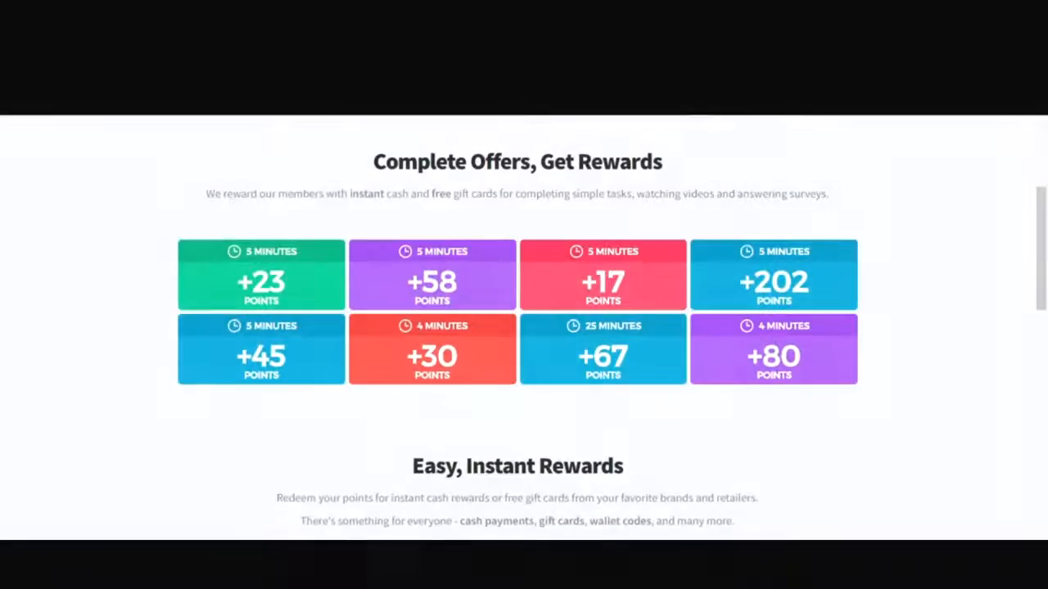
scroll(down, 3)
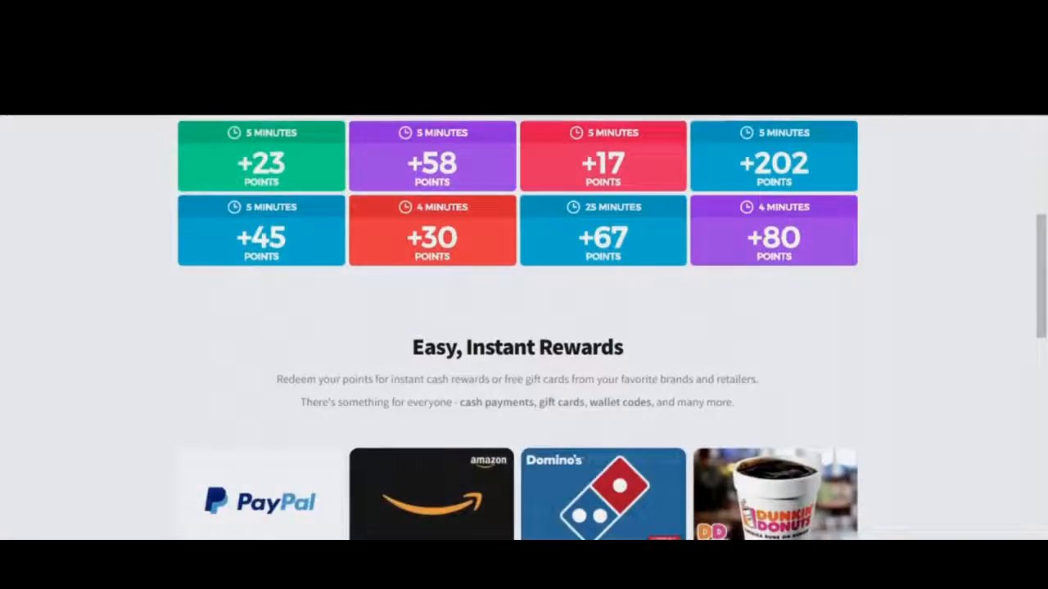
scroll(down, 3)
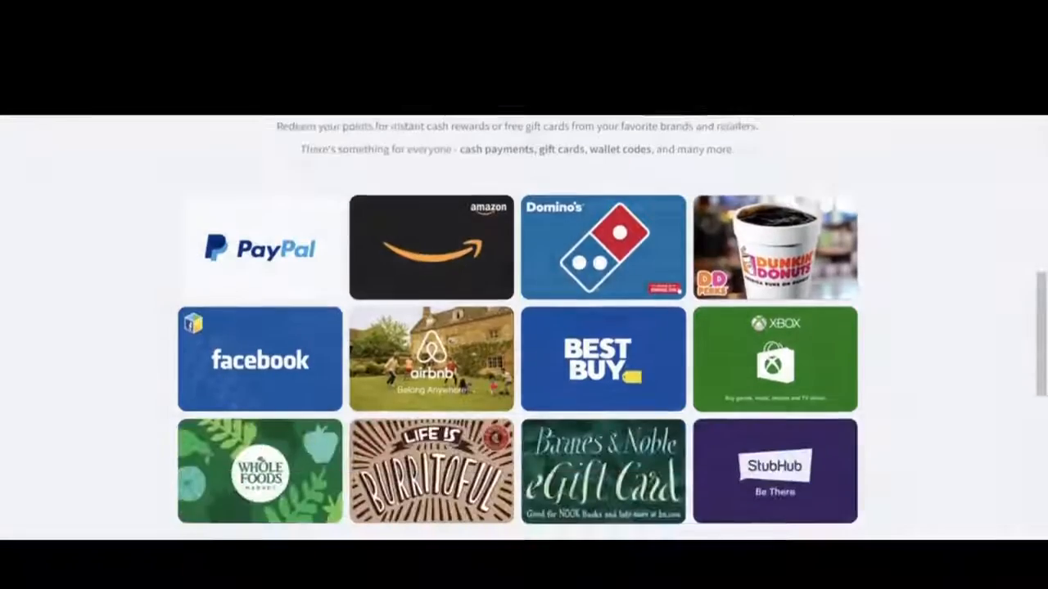
scroll(up, 3)
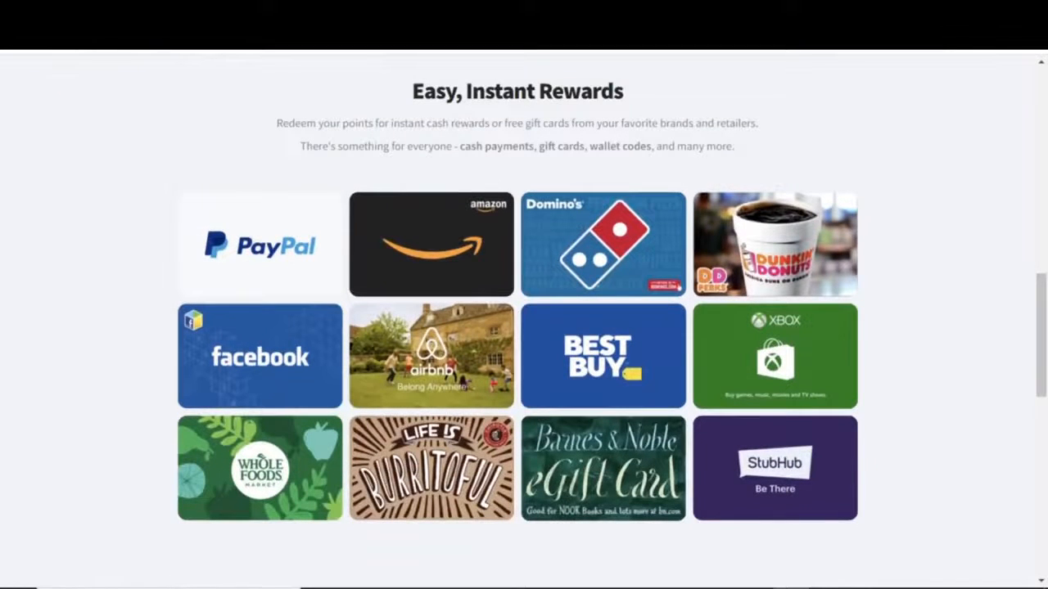
scroll(up, 3)
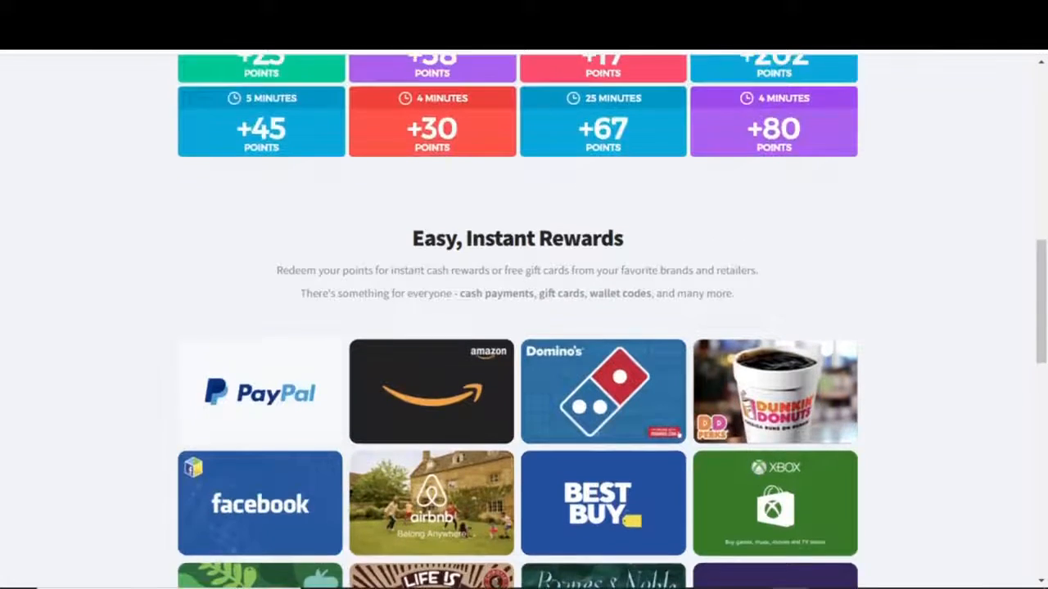
scroll(up, 3)
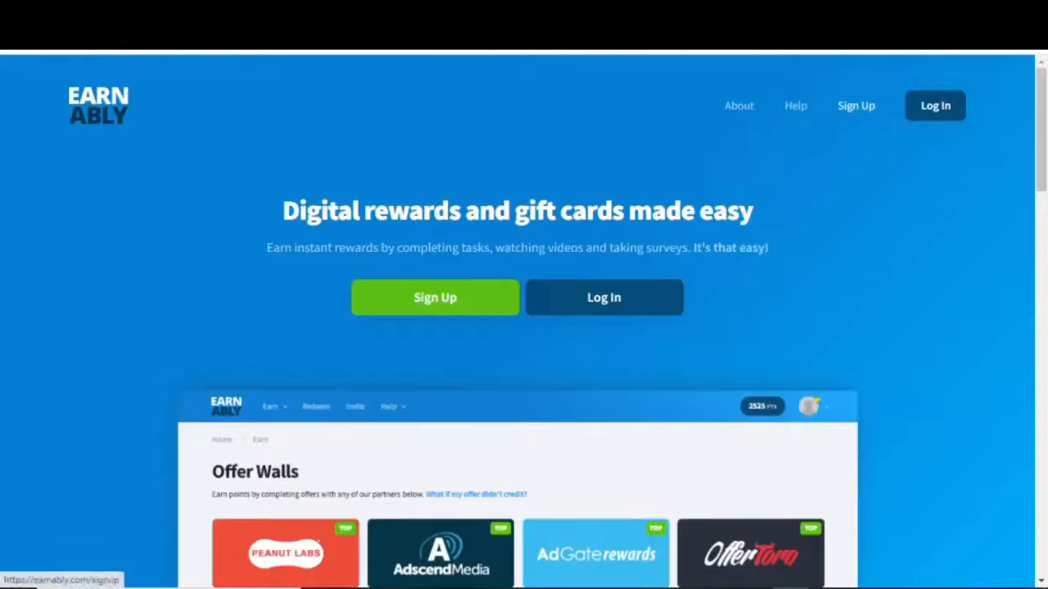
Open Earnably's Create Account form and accept the Terms of Service and Privacy Policy
click(435, 298)
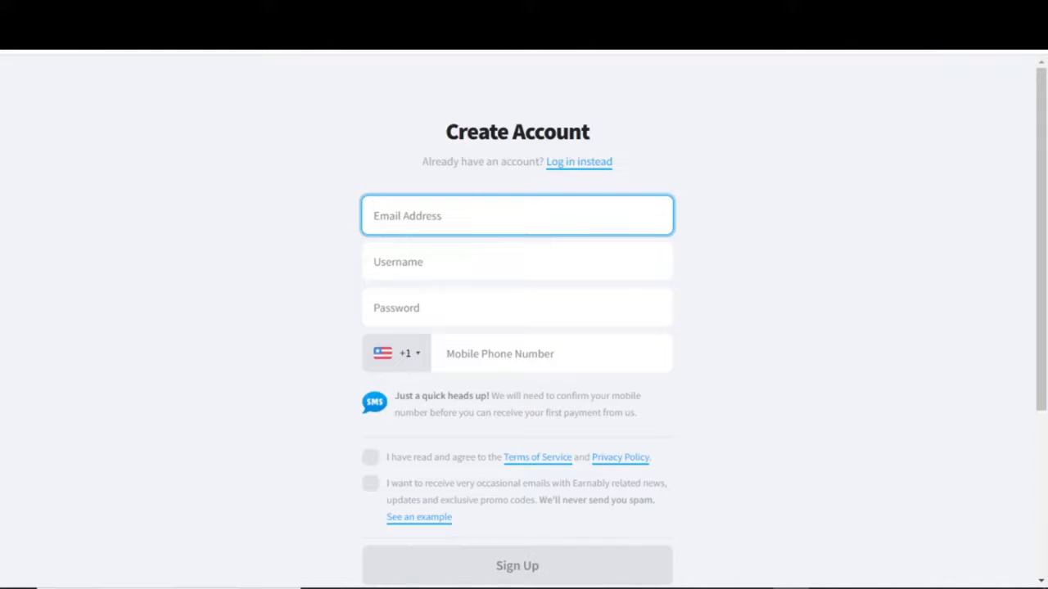
click(405, 354)
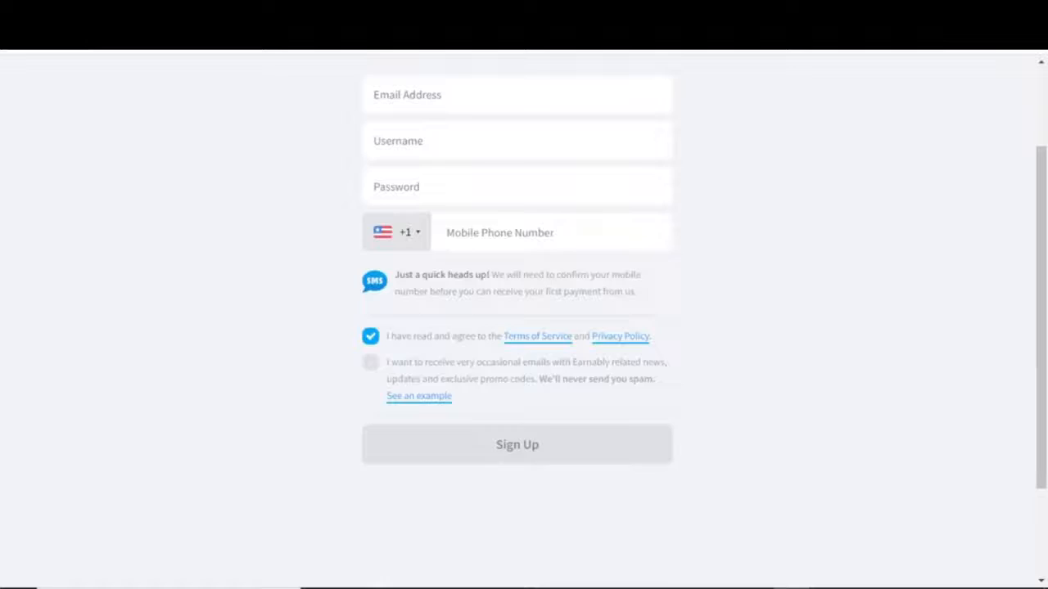
scroll(up, 3)
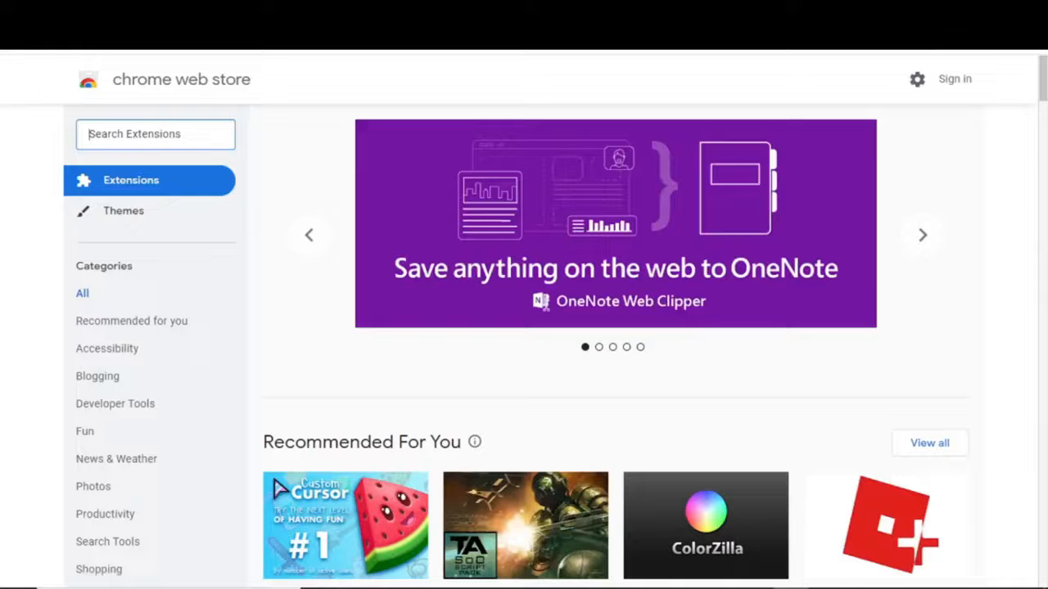
Search the Chrome Web Store for 'VPN' and choose the Touch VPN listing to add
text(VPN)
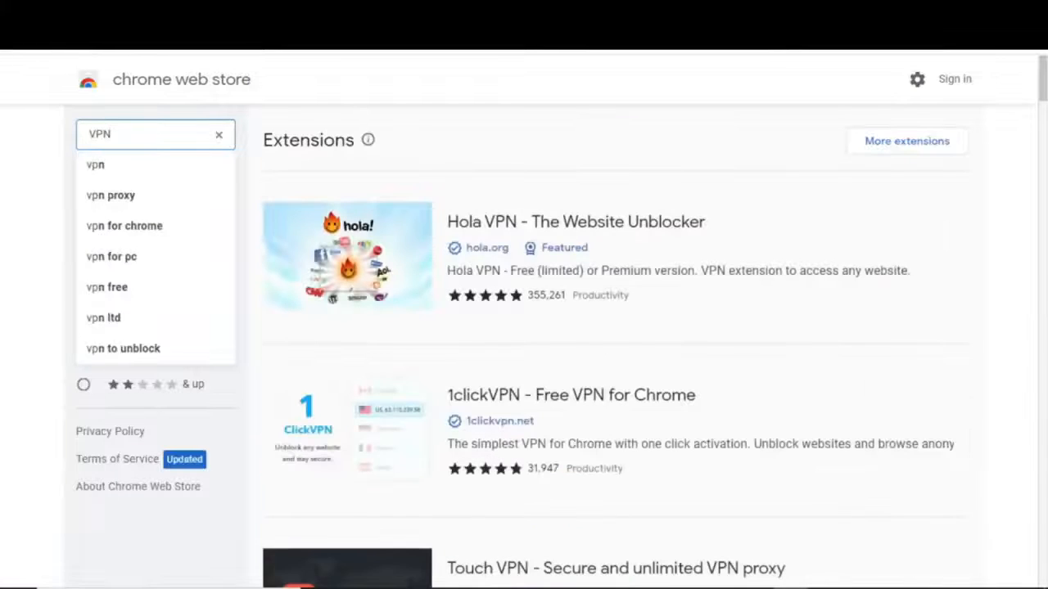
scroll(down, 3)
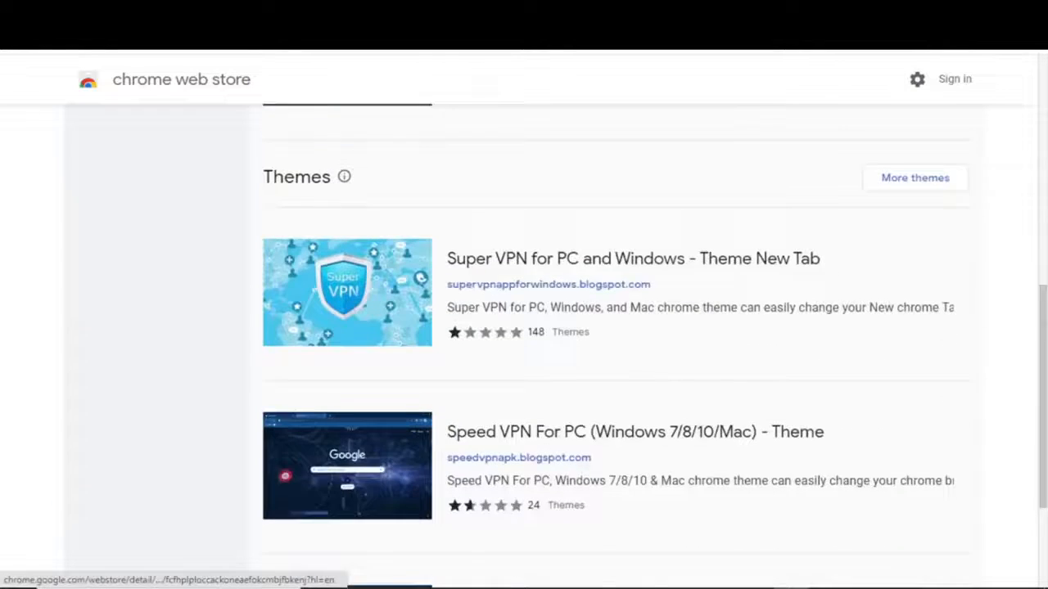
scroll(up, 3)
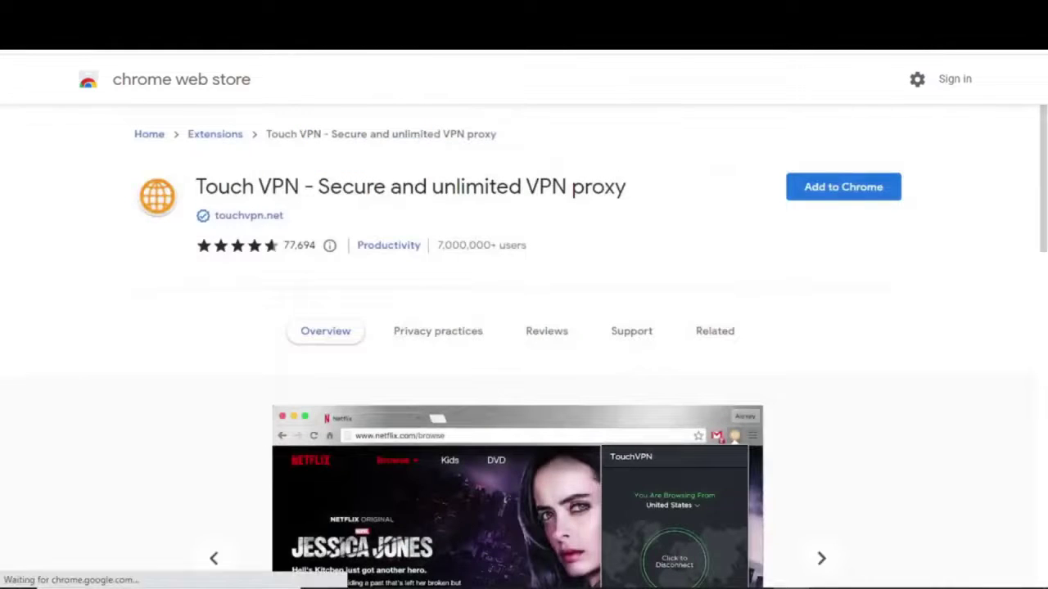
click(841, 186)
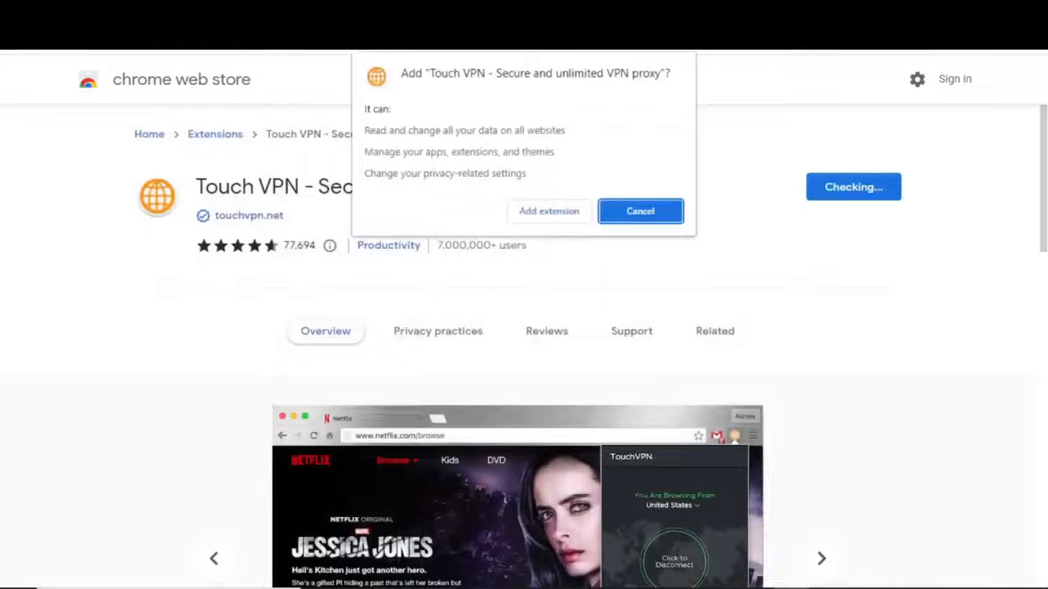
Confirm adding the Touch VPN extension to Chrome and go to its official website
click(639, 209)
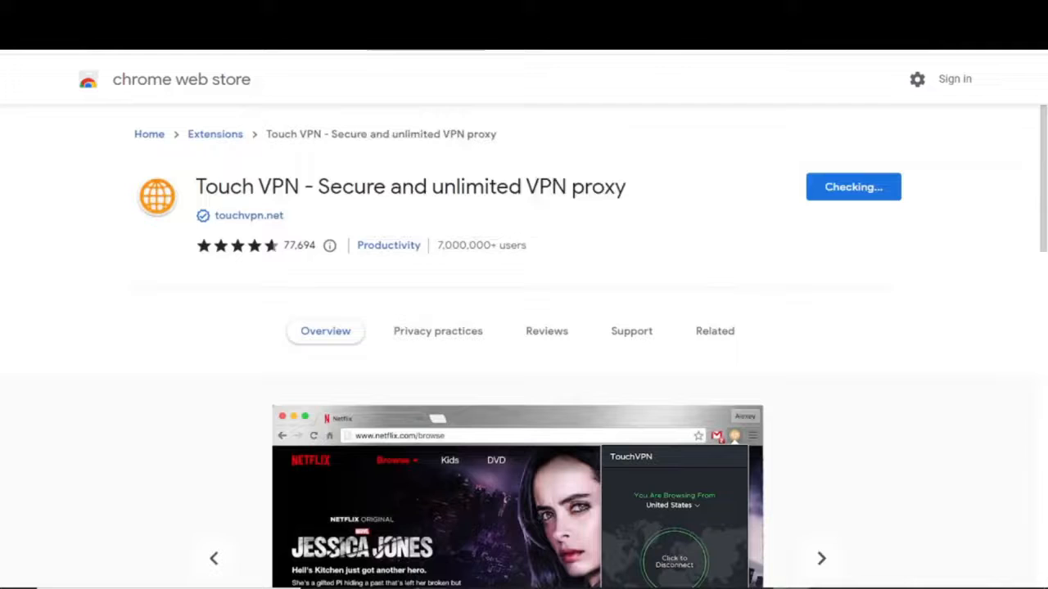
click(853, 187)
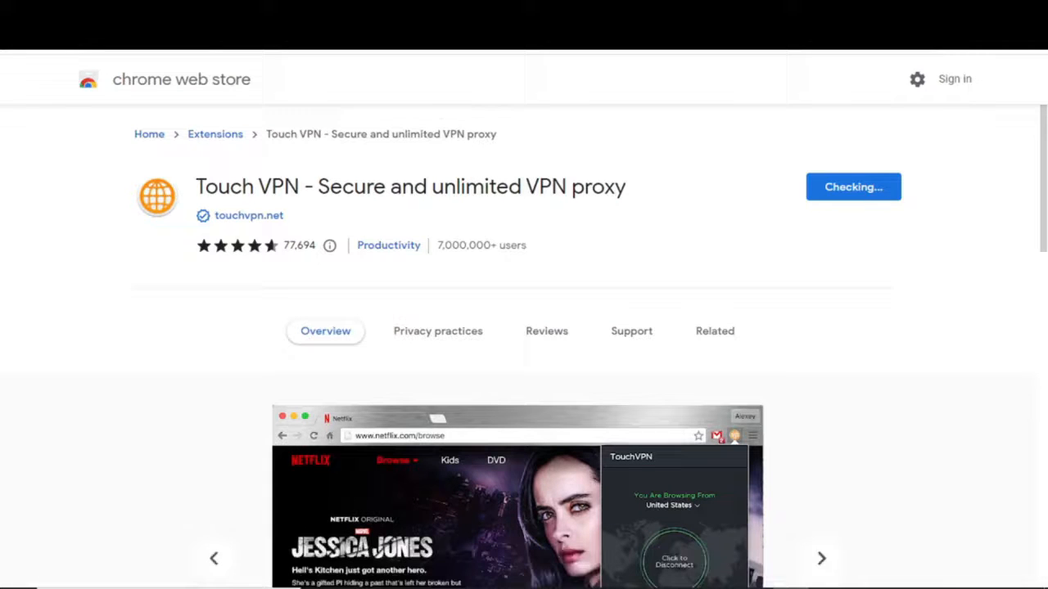
click(853, 187)
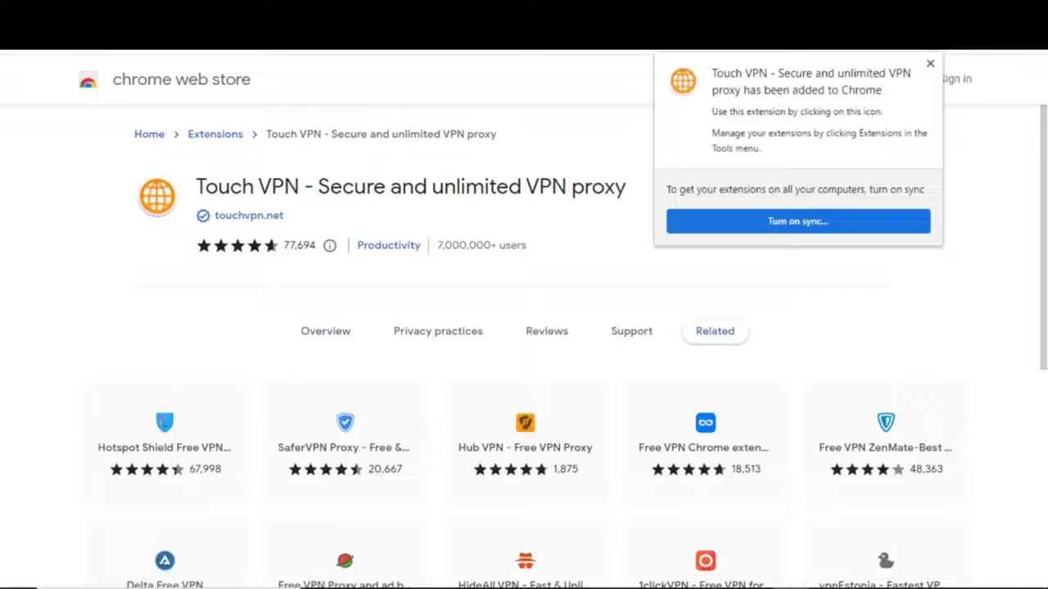
click(248, 216)
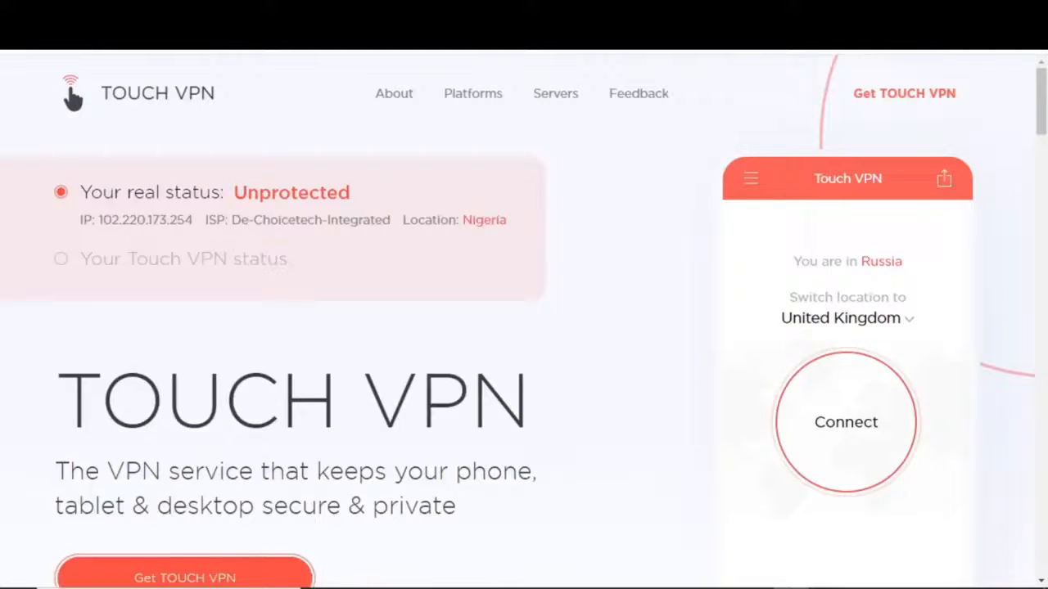
Connect Touch VPN through the United Kingdom so the status shows Protected
click(845, 422)
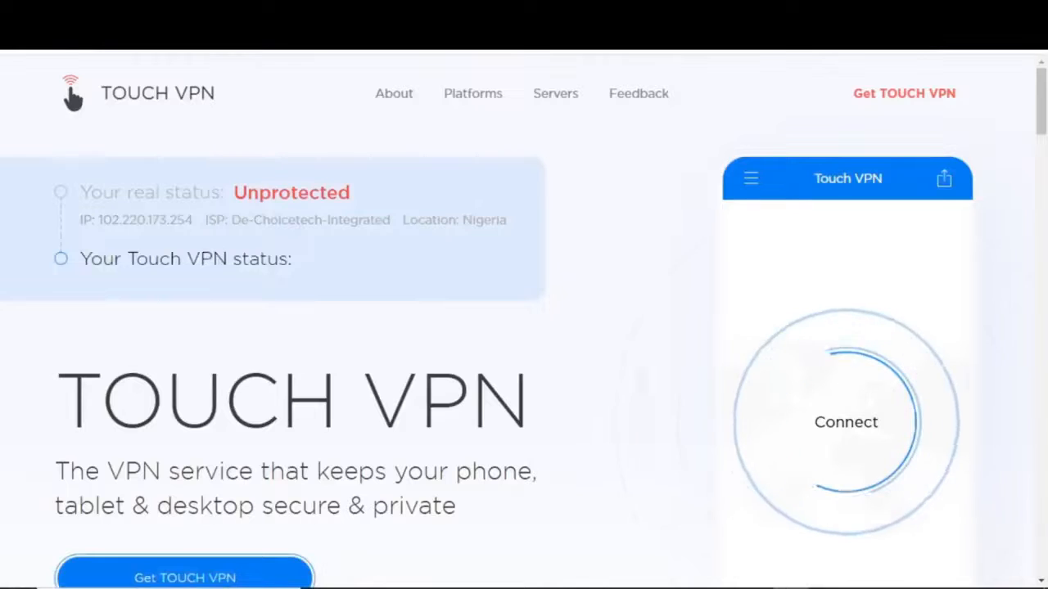
click(844, 423)
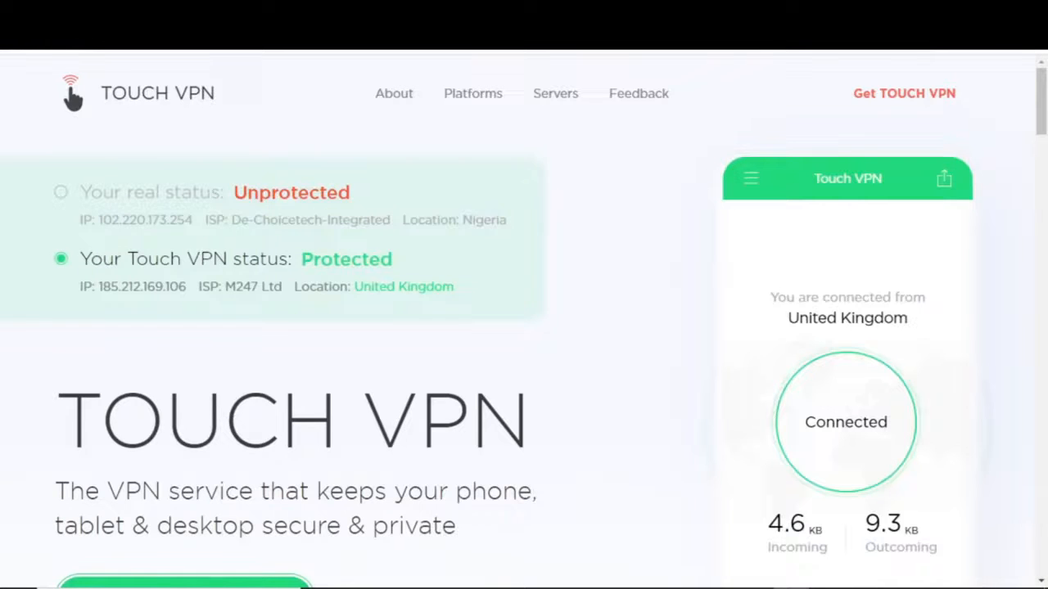
Scroll through the Touch VPN website's feature sections and back up
scroll(down, 3)
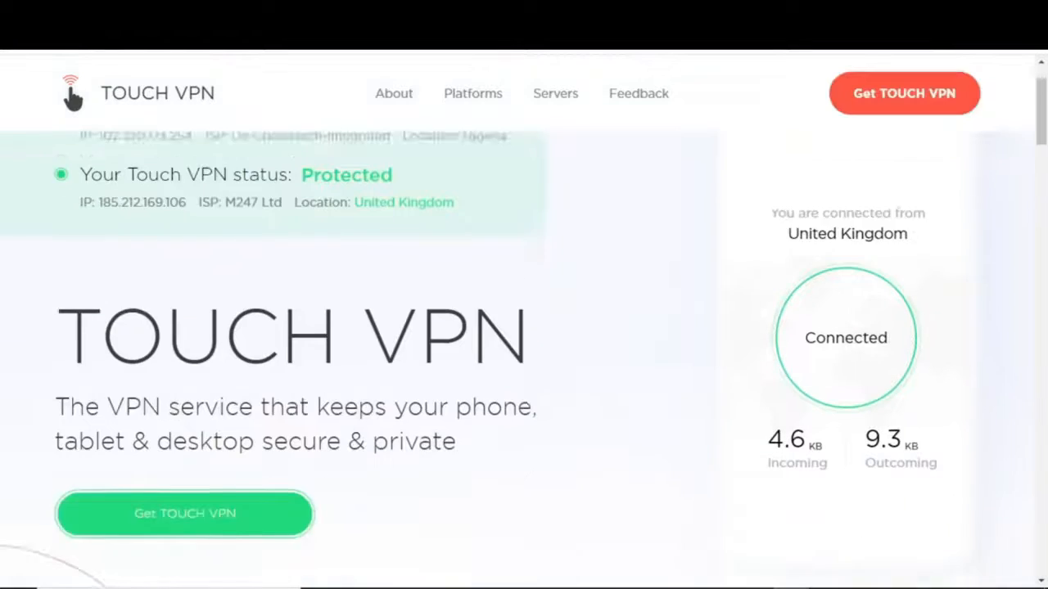
scroll(down, 3)
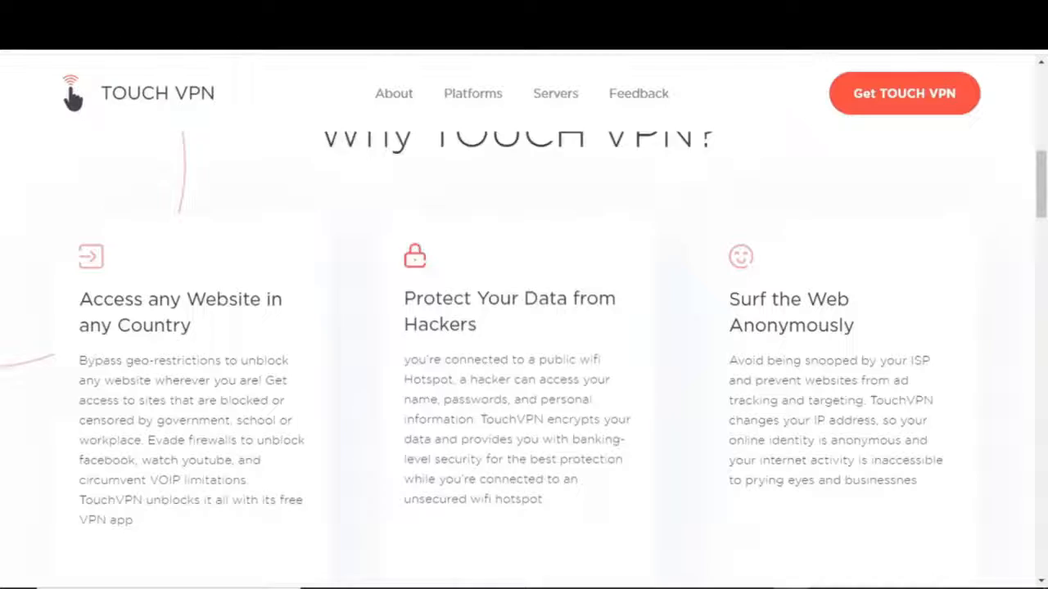
scroll(down, 3)
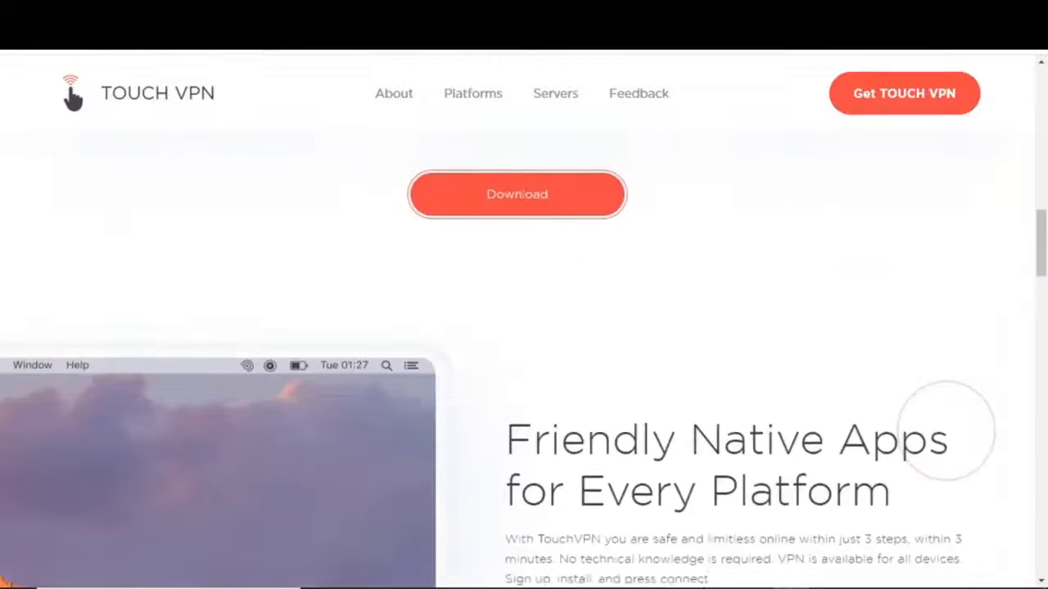
scroll(down, 3)
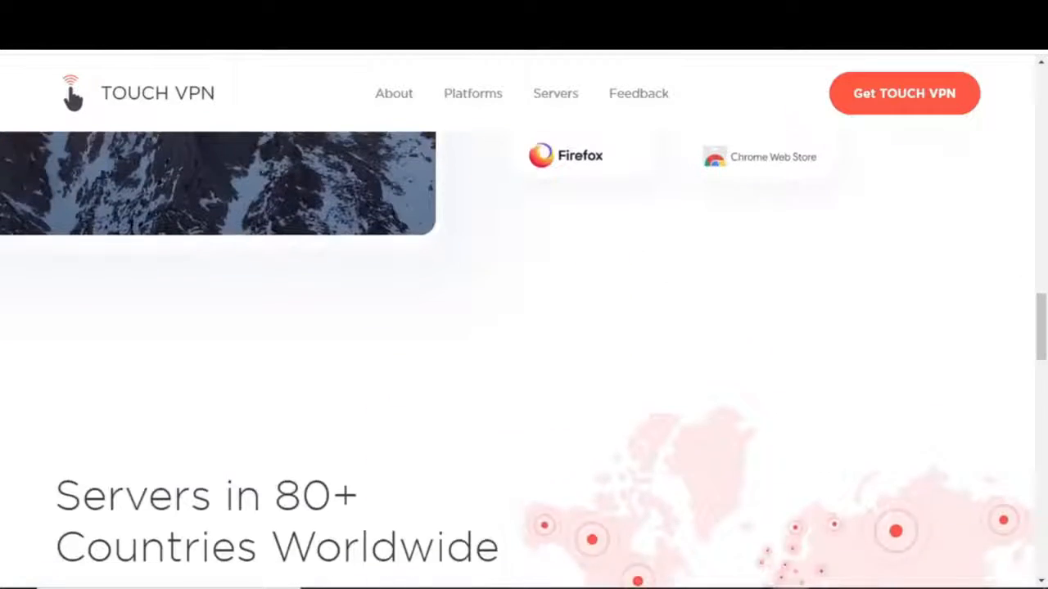
scroll(down, 3)
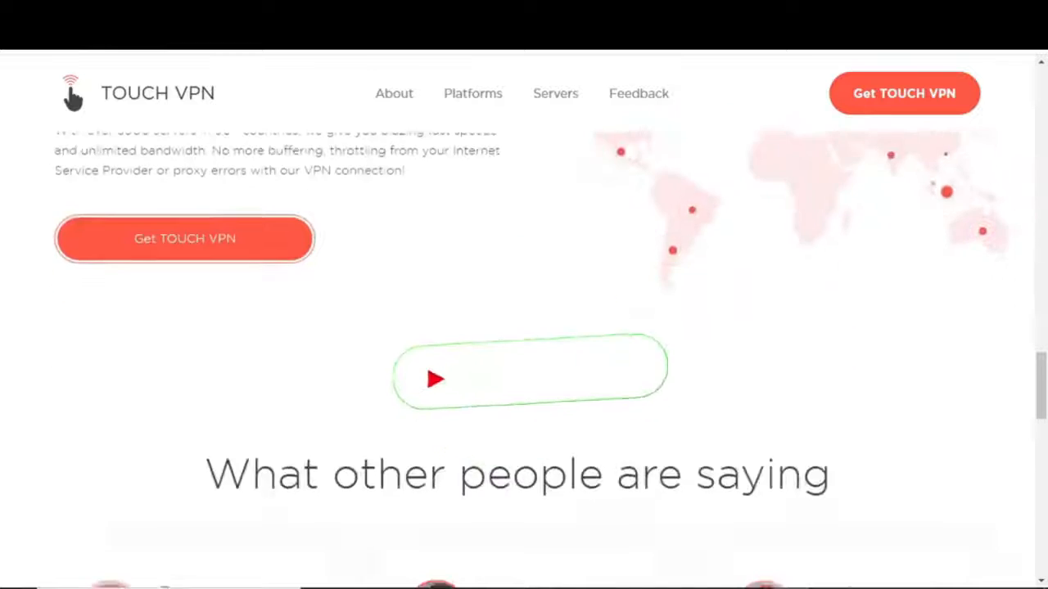
scroll(up, 3)
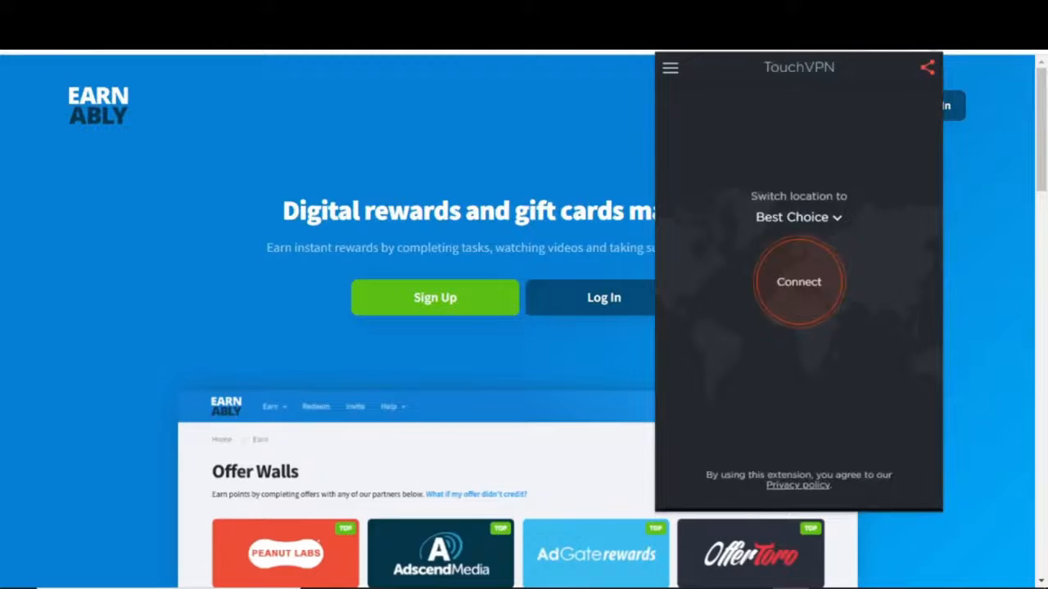
Switch the Touch VPN extension's location to United Kingdom
click(799, 216)
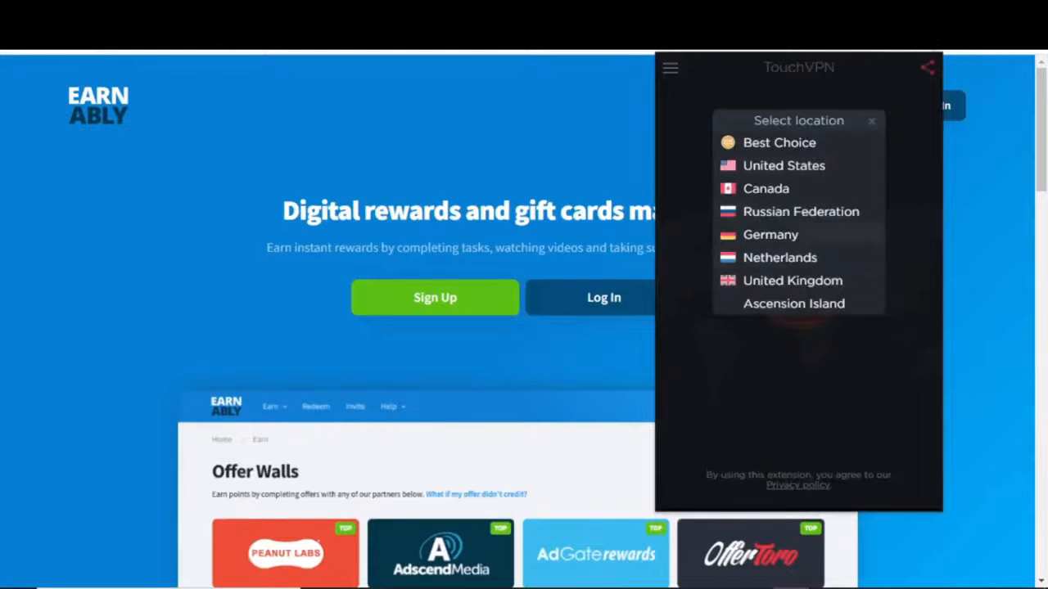
click(779, 142)
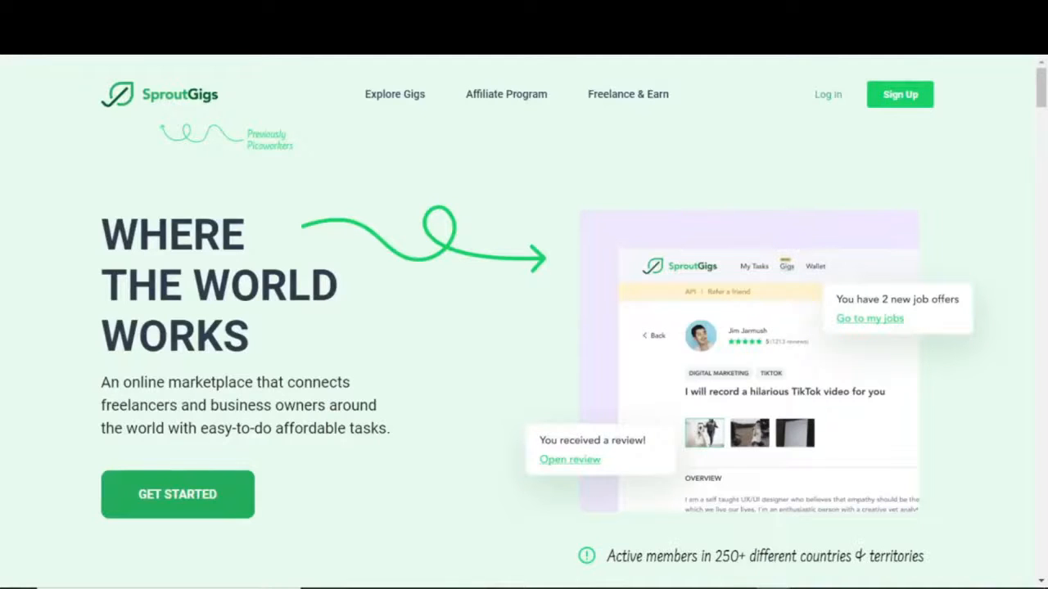
scroll(down, 3)
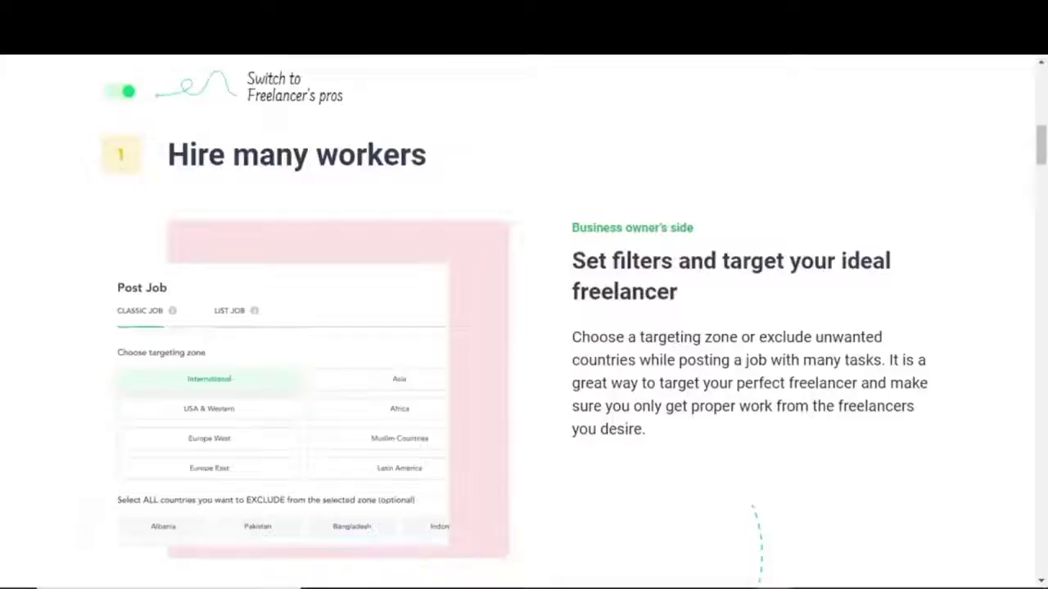
scroll(down, 3)
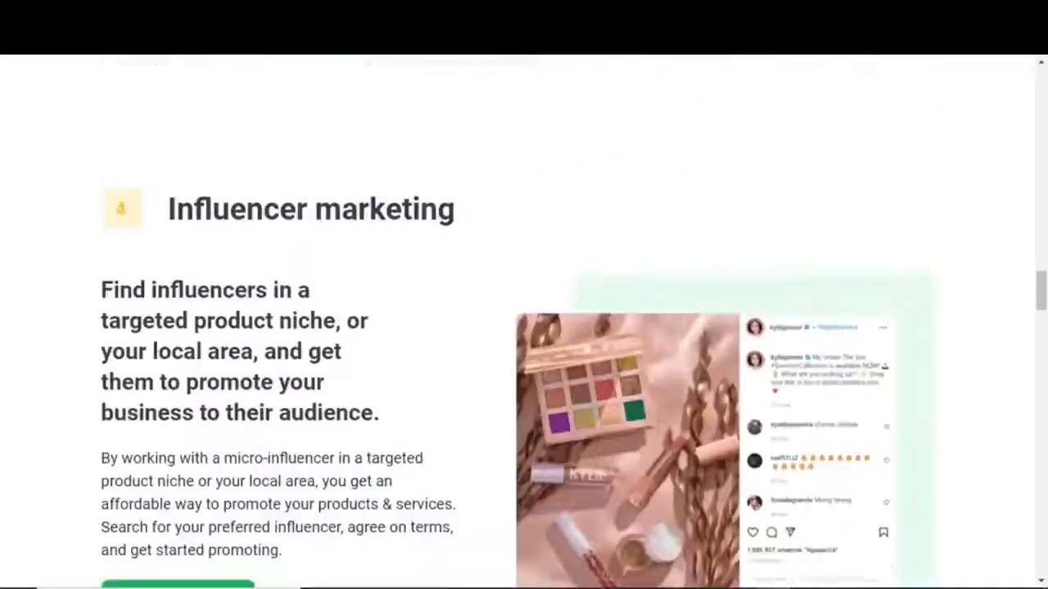
scroll(up, 3)
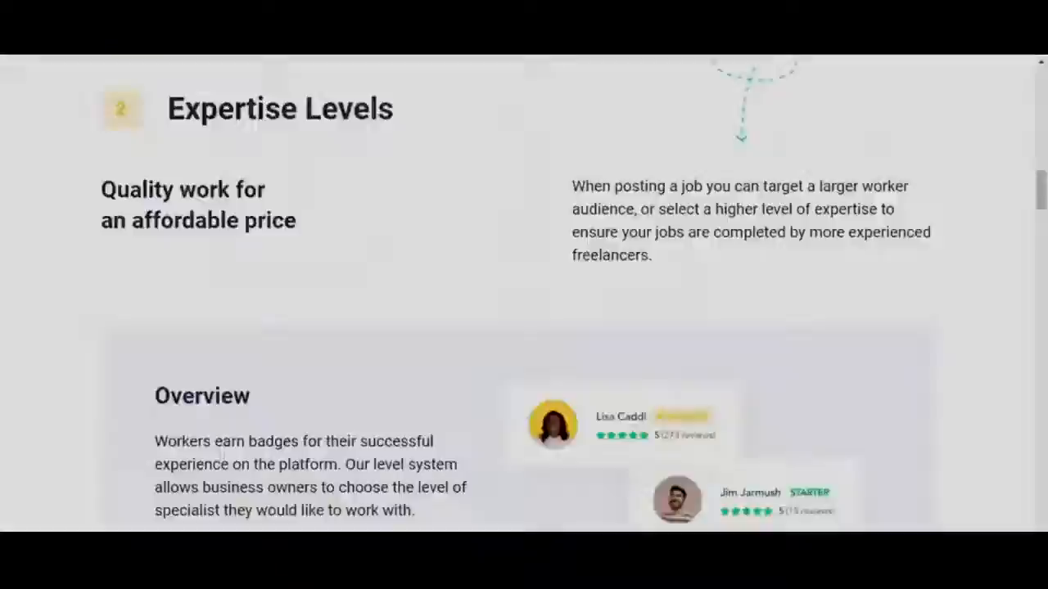
scroll(down, 3)
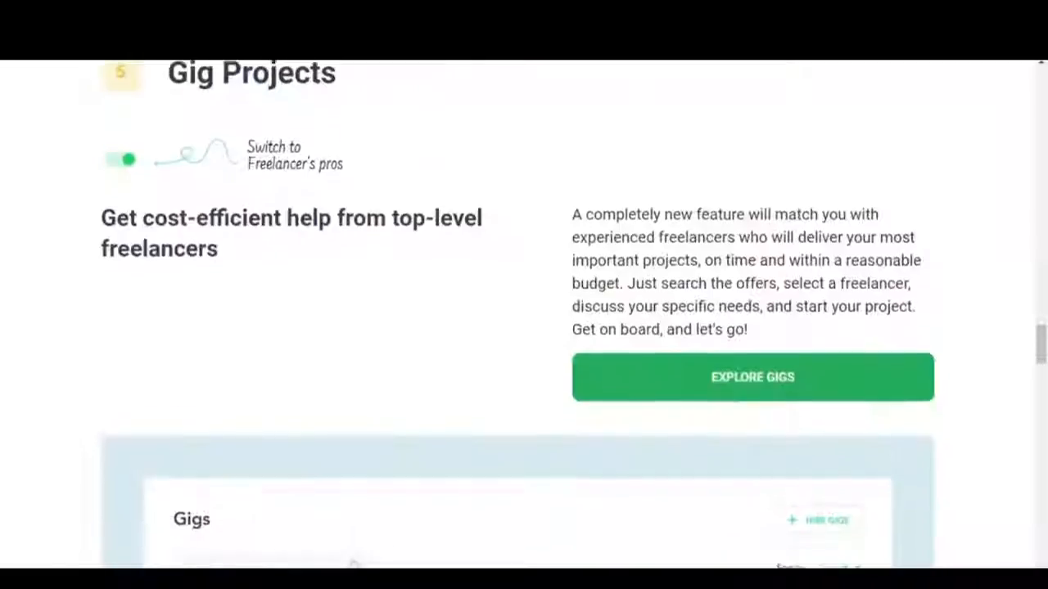
scroll(down, 3)
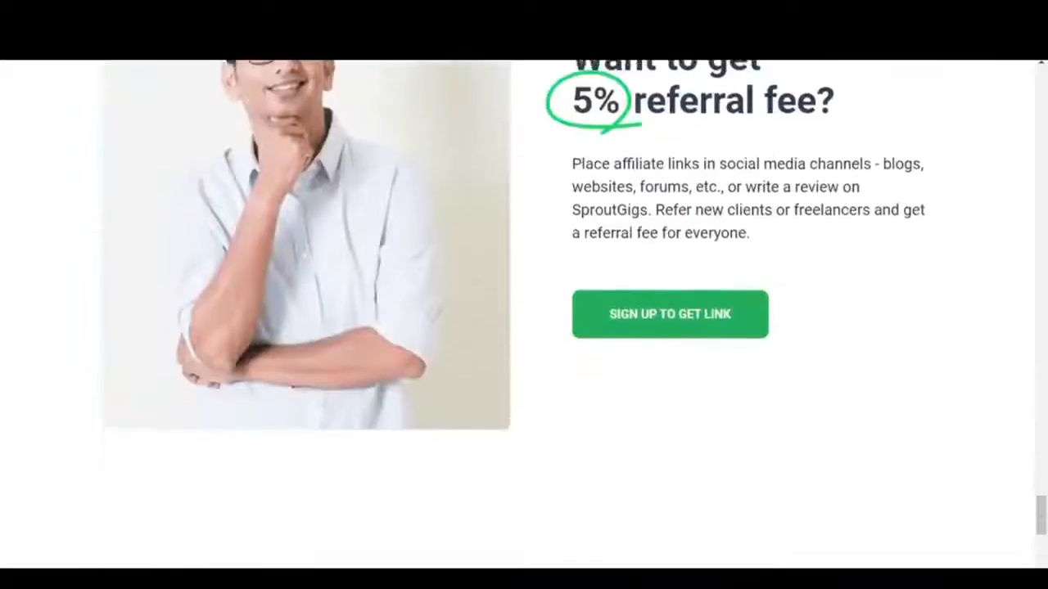
scroll(up, 3)
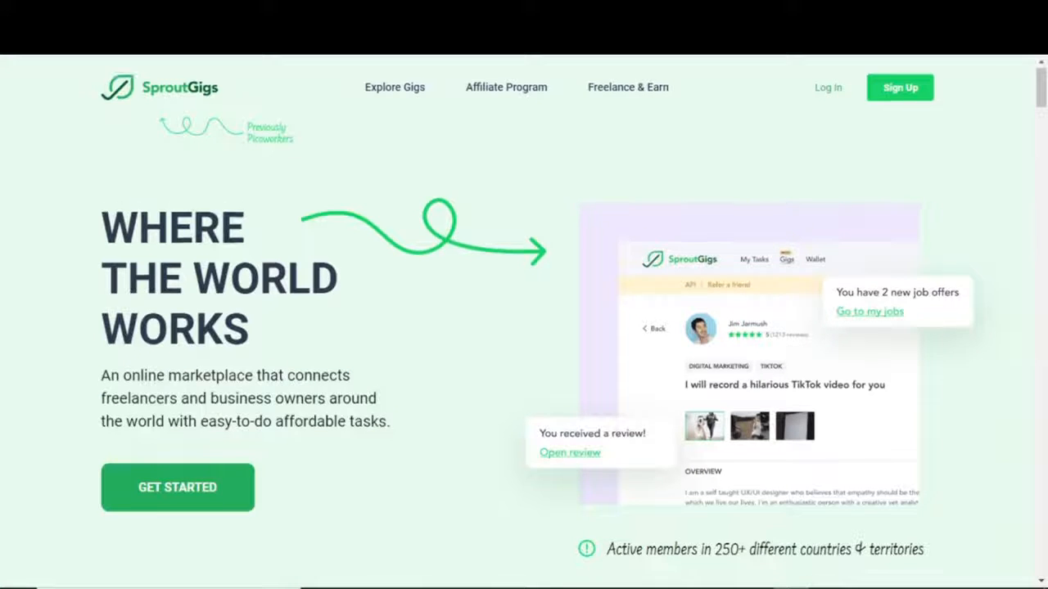
scroll(down, 3)
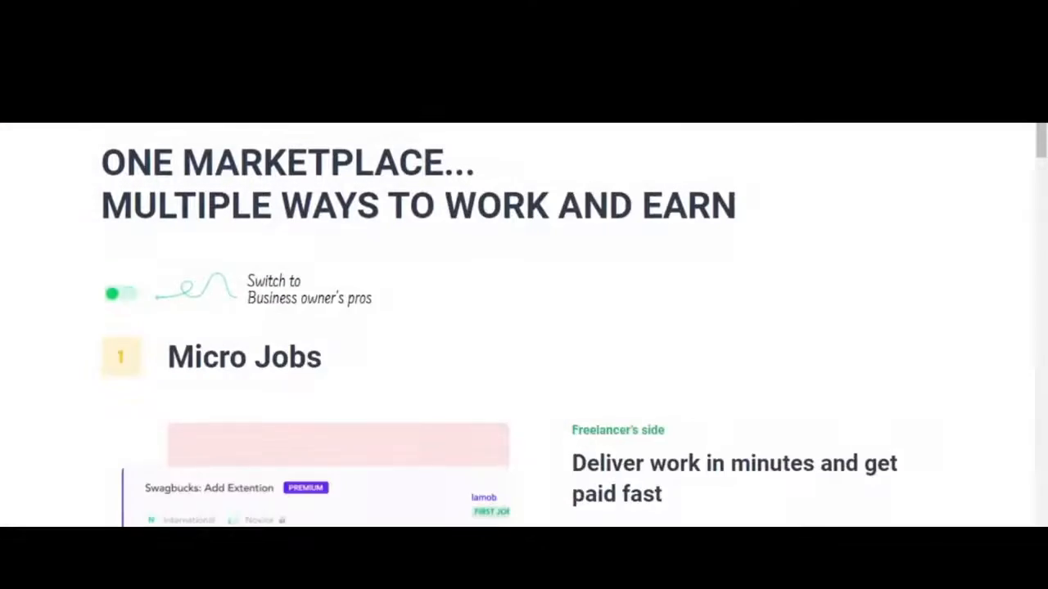
scroll(down, 3)
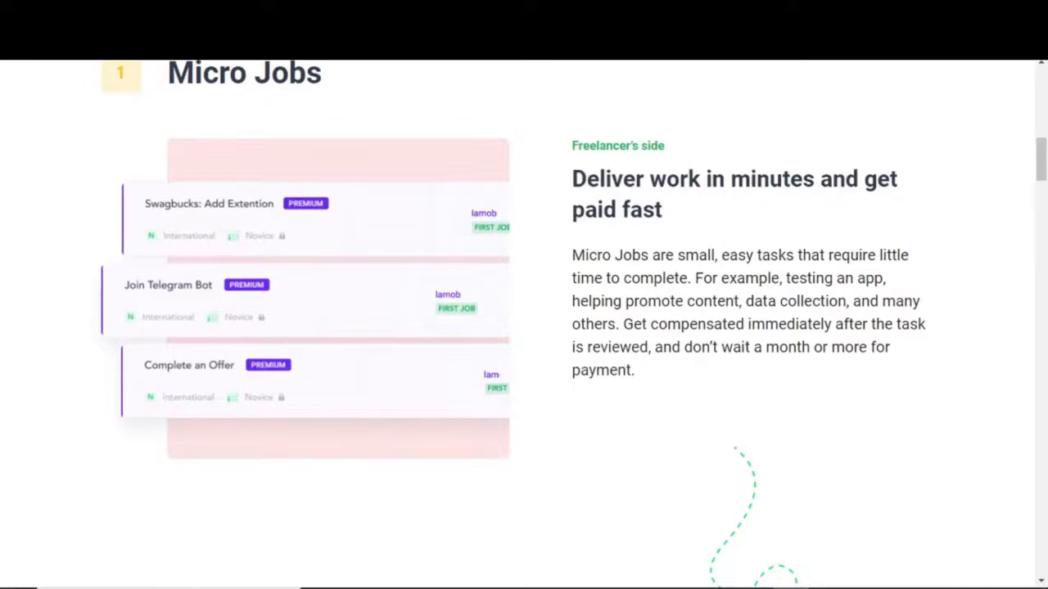
scroll(down, 3)
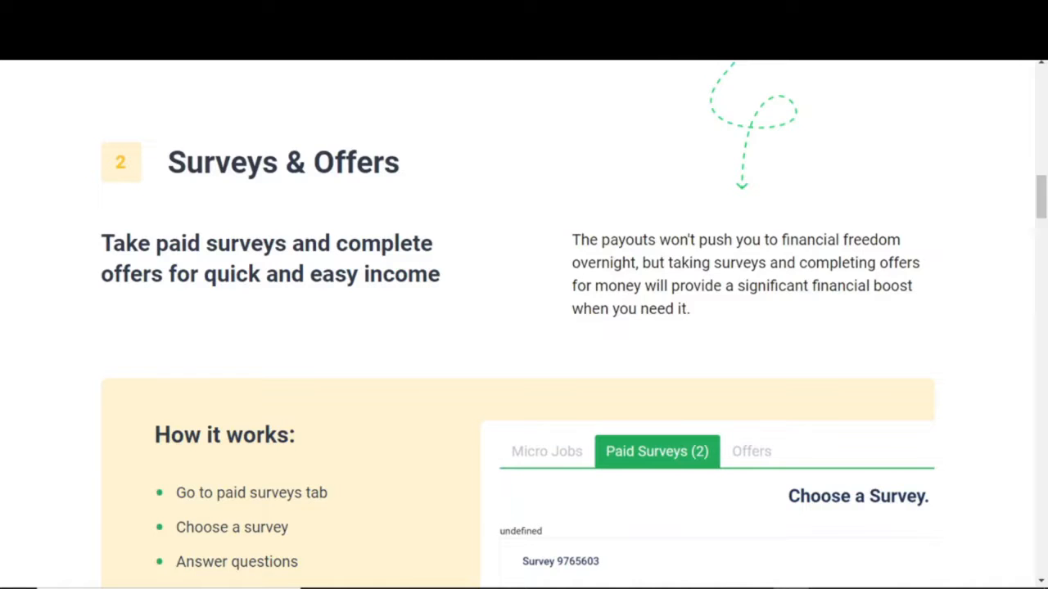
scroll(down, 3)
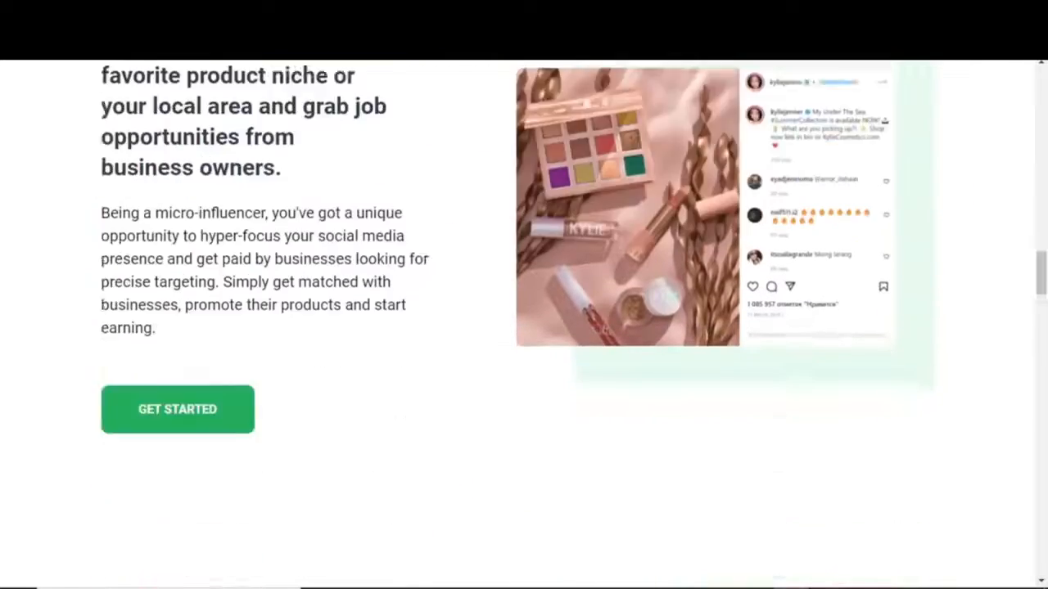
scroll(down, 3)
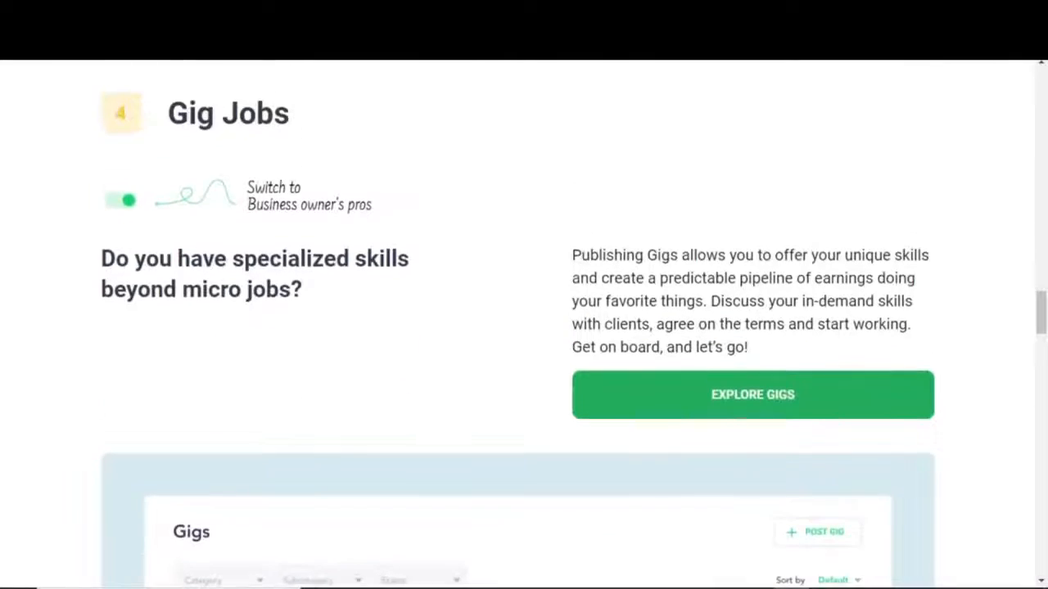
scroll(down, 3)
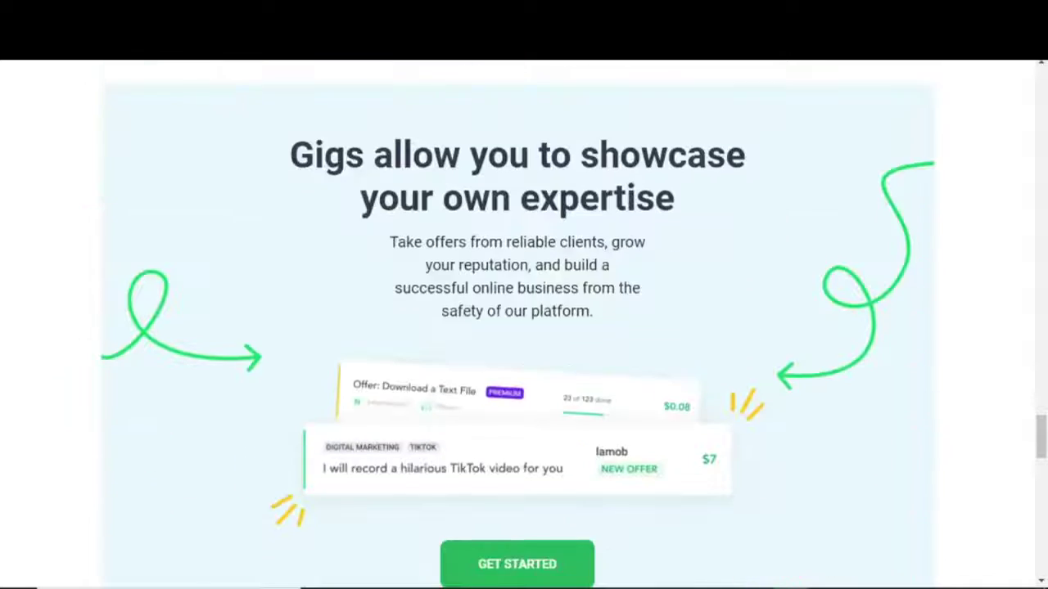
scroll(down, 3)
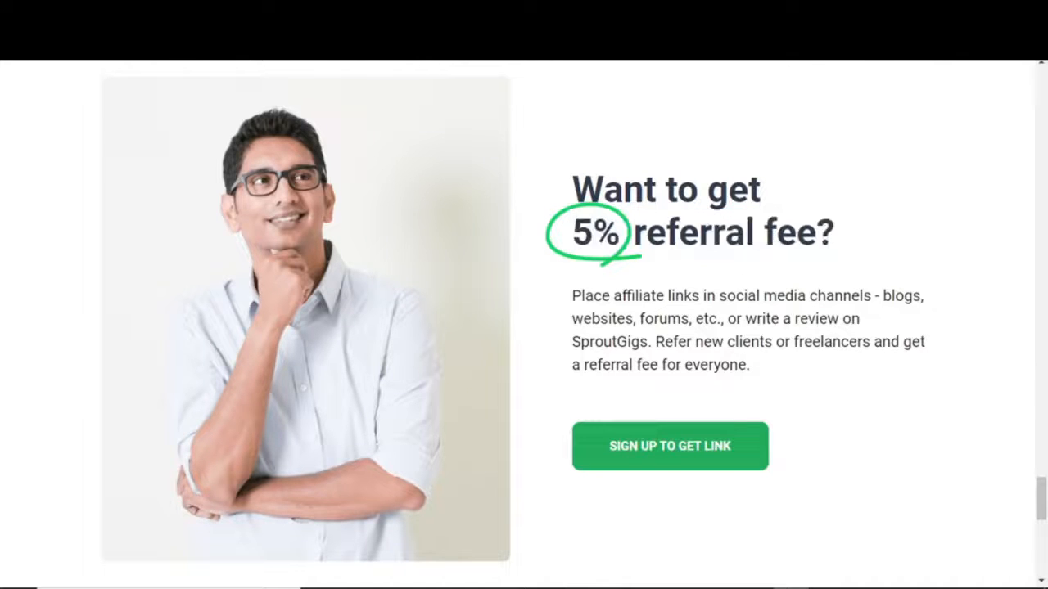
scroll(up, 3)
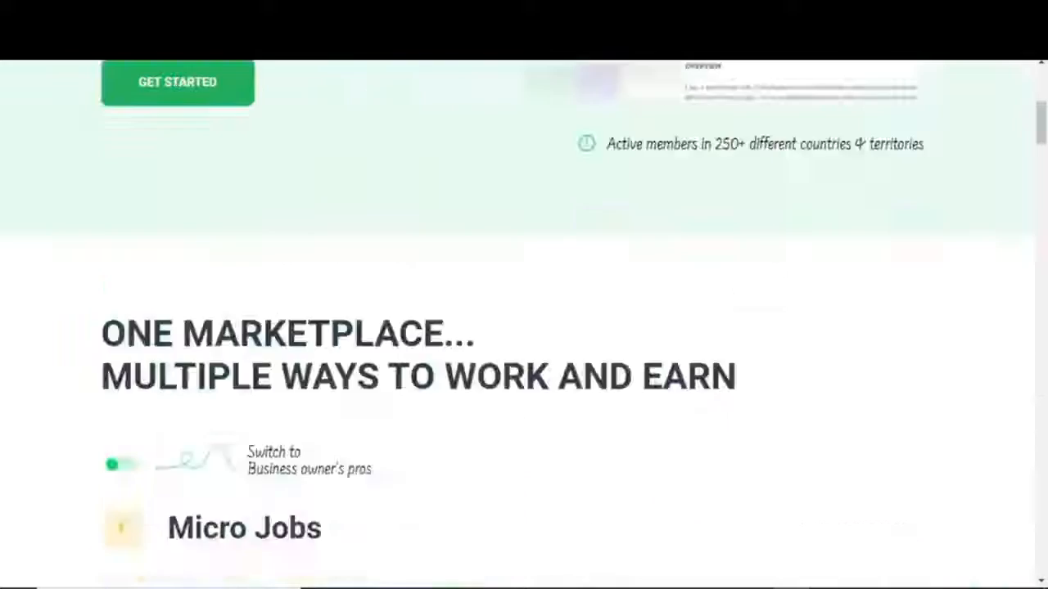
scroll(up, 3)
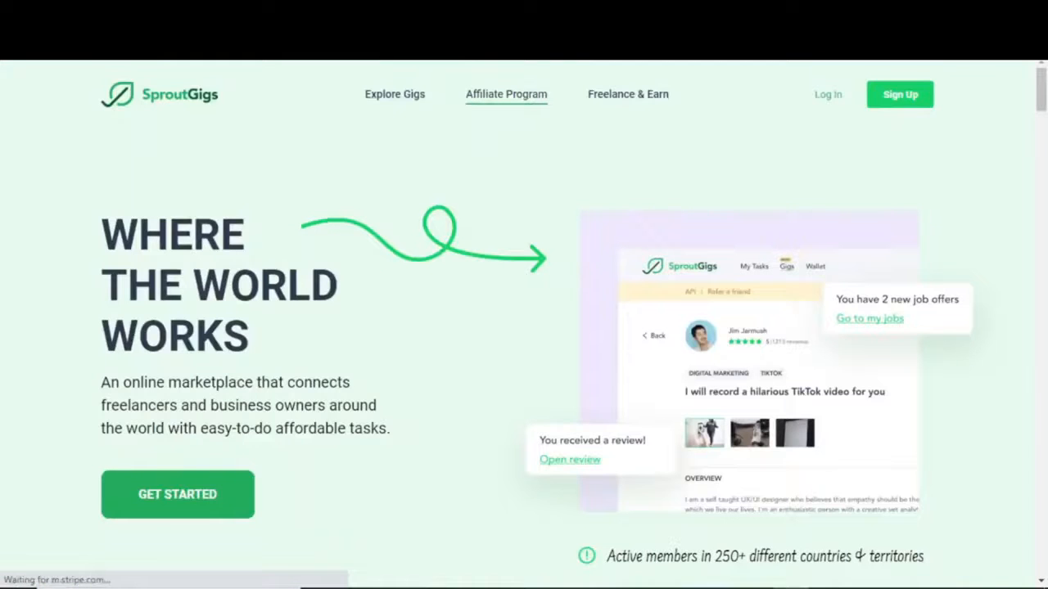
View SproutGigs' Affiliate Program page with its 5% commission FAQs and program terms
click(506, 93)
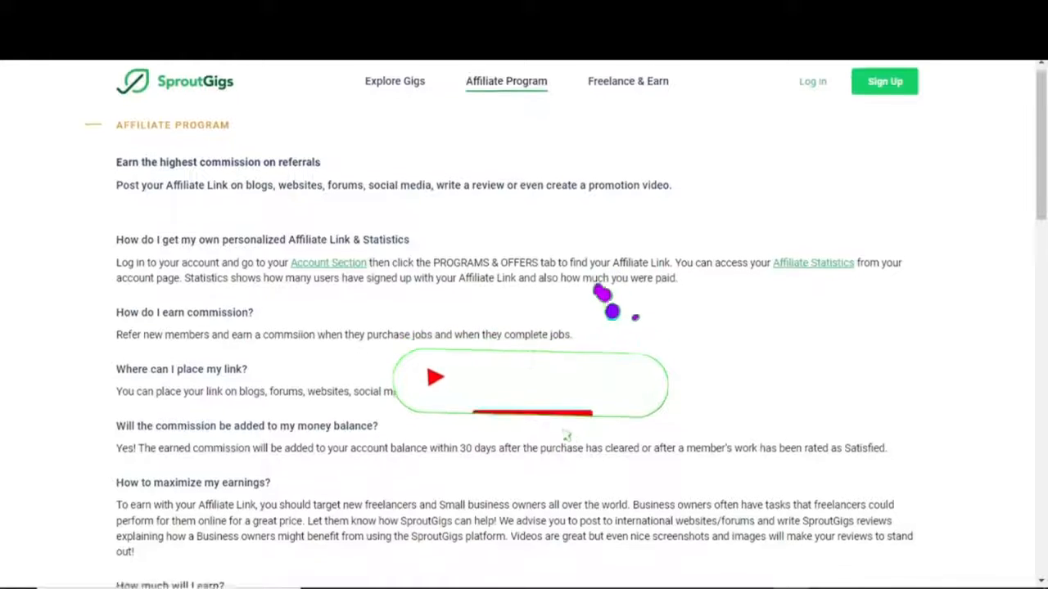
scroll(down, 3)
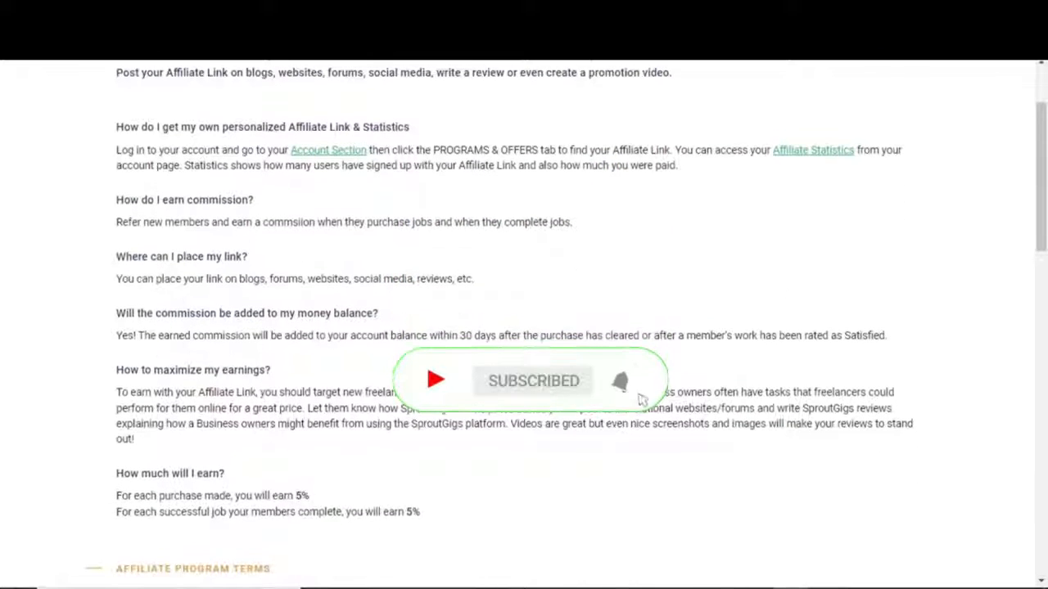
scroll(down, 3)
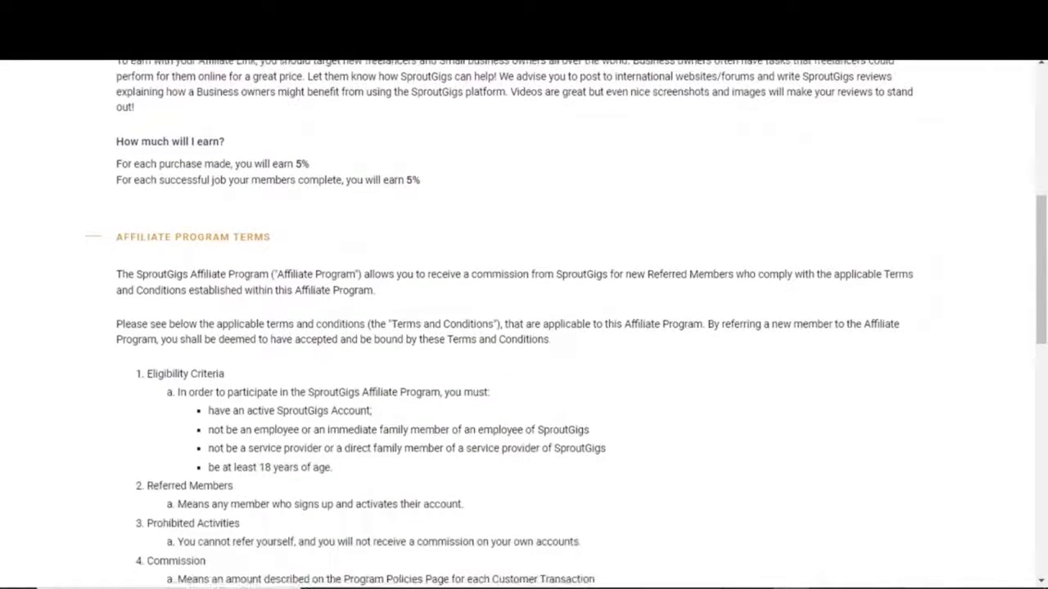
scroll(up, 3)
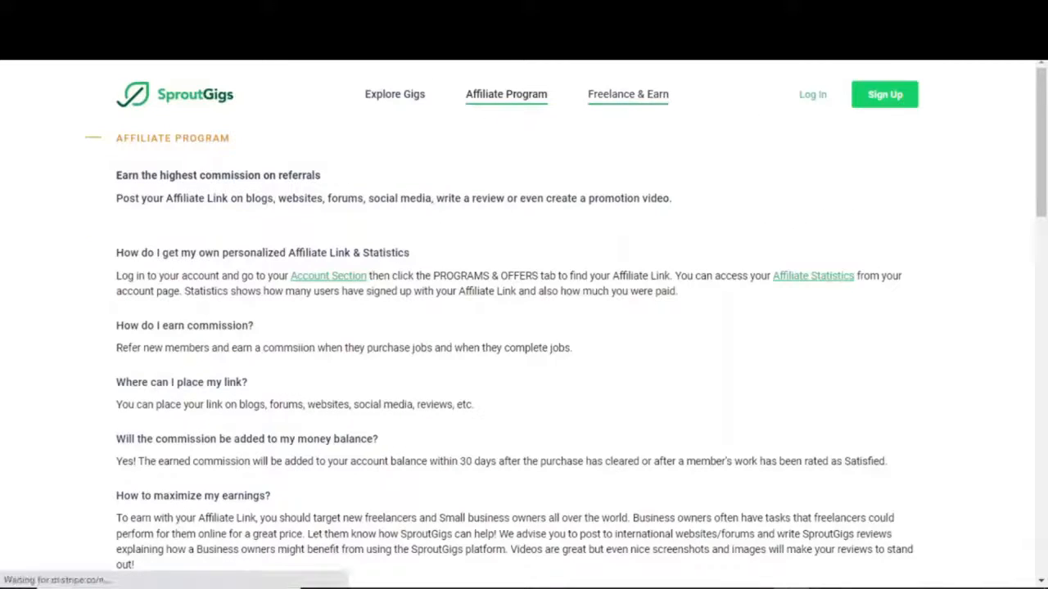
View the Workers Making Money Online page, scrolling through completed tasks and requested withdrawals
click(629, 93)
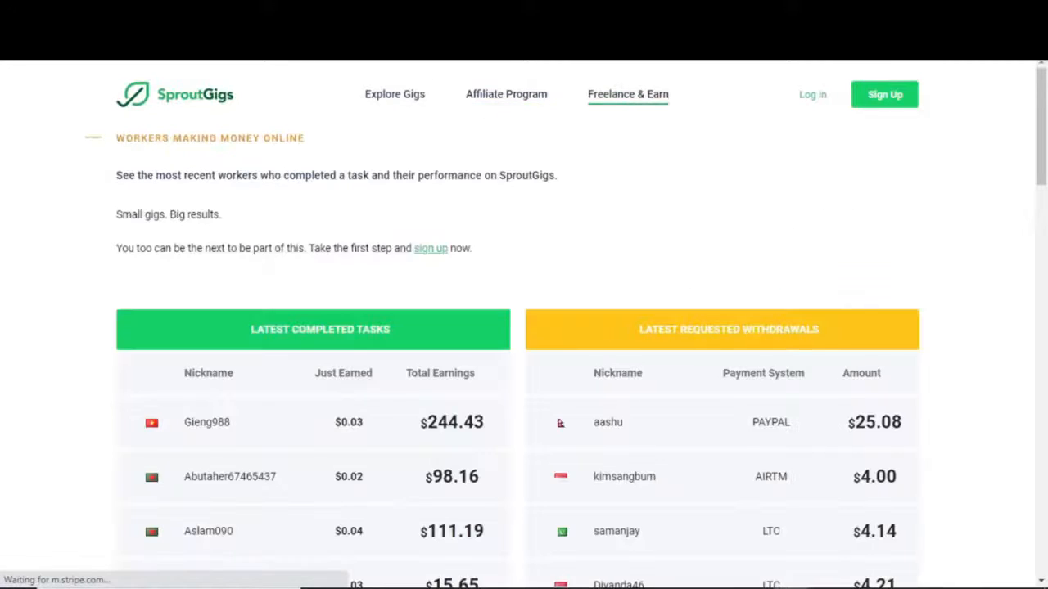
scroll(up, 3)
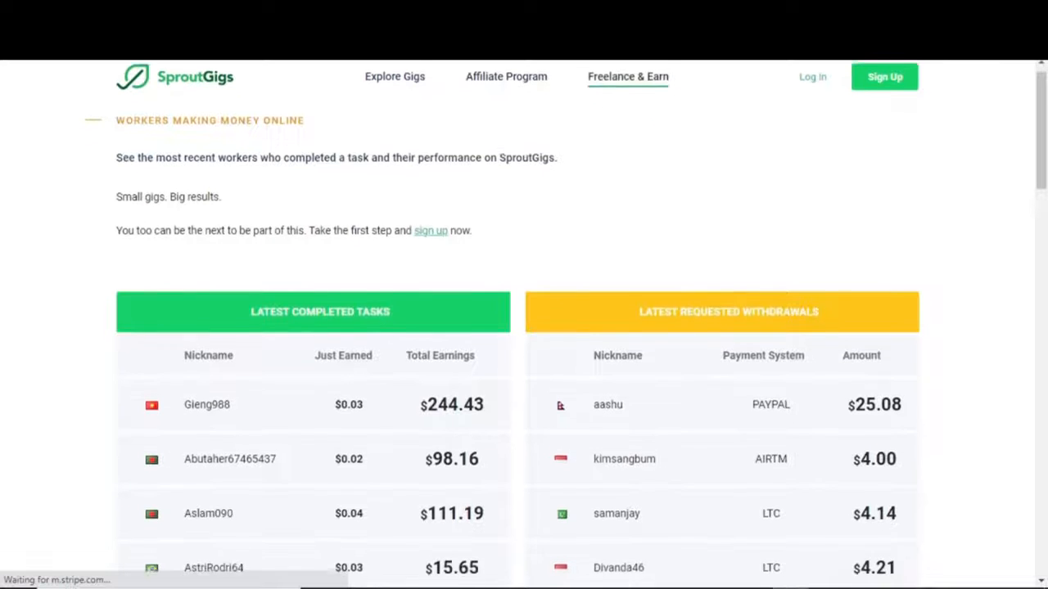
scroll(down, 3)
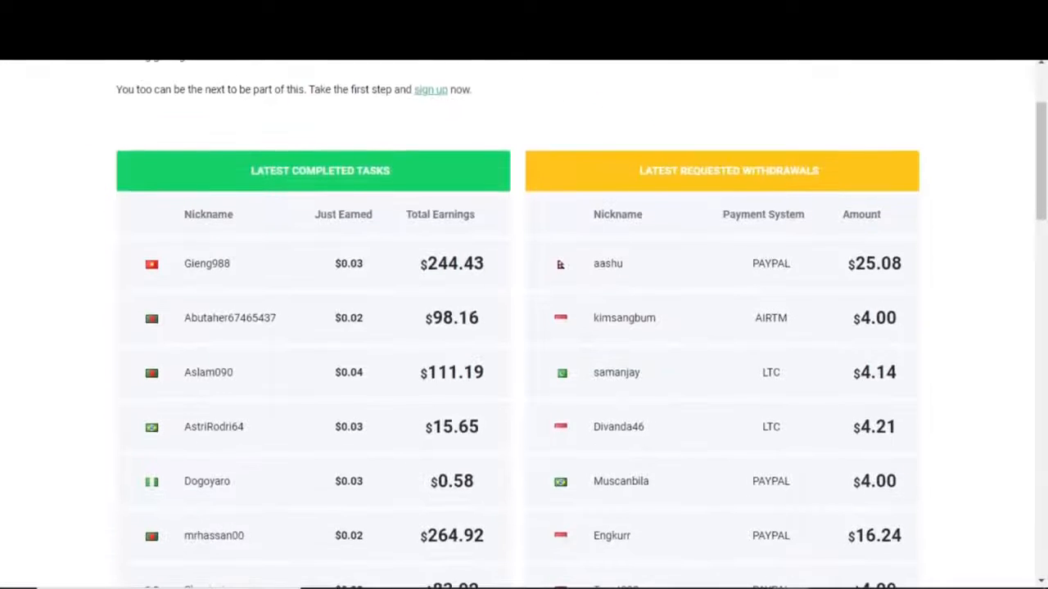
scroll(down, 3)
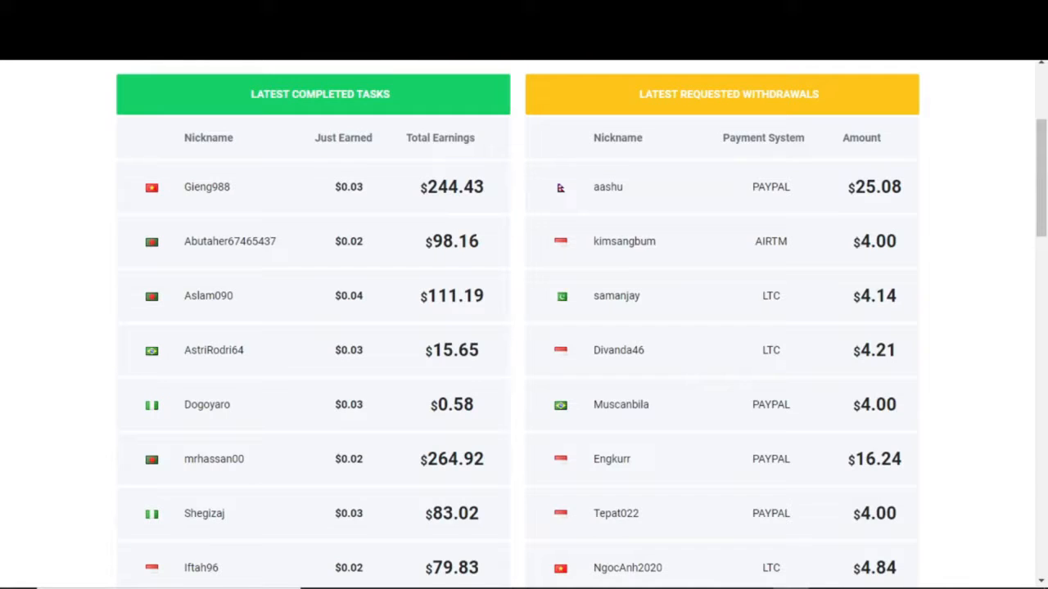
scroll(down, 3)
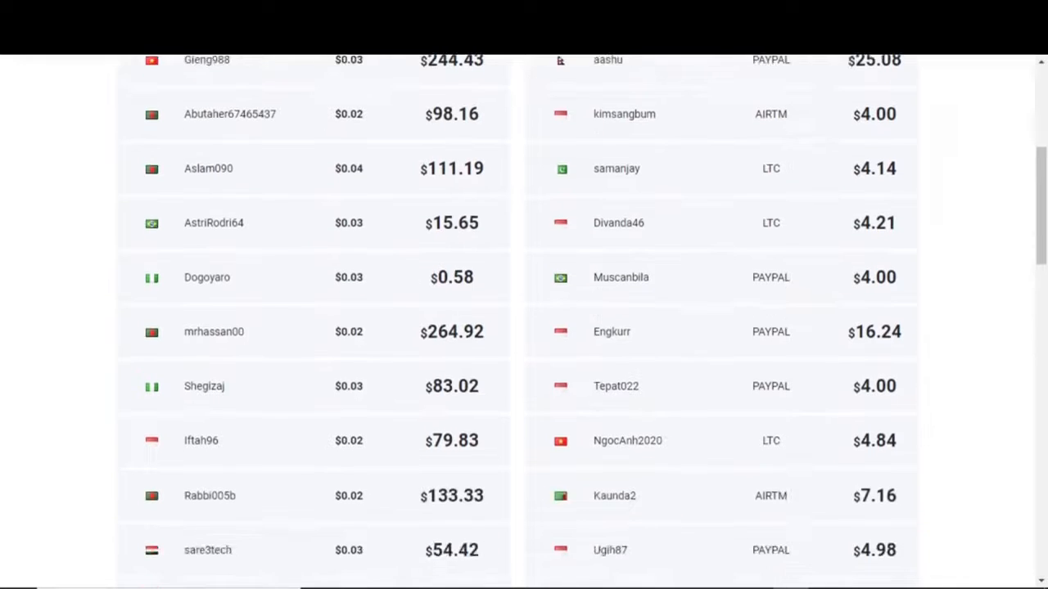
scroll(down, 3)
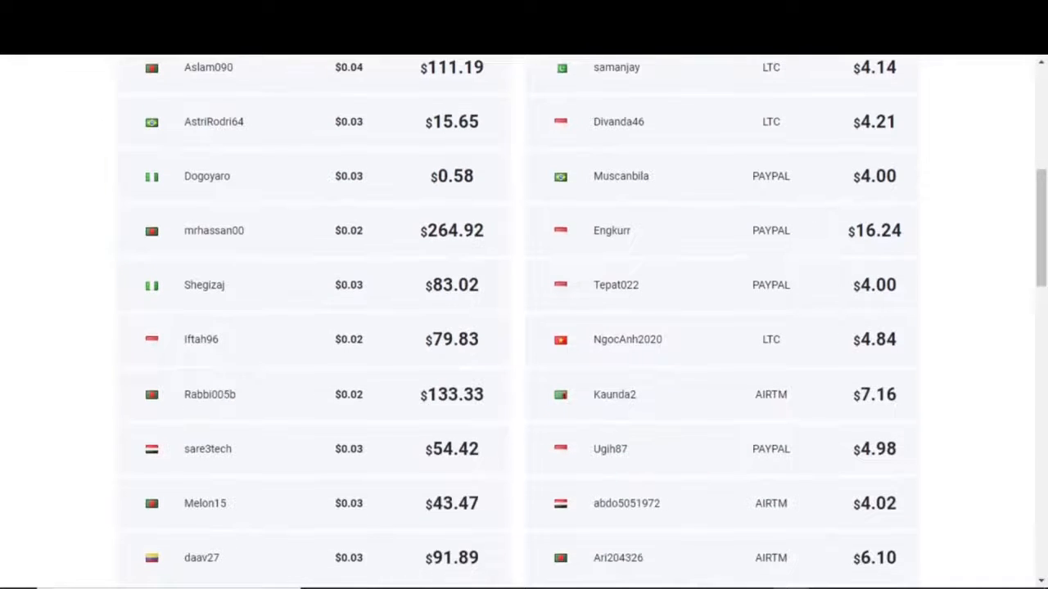
scroll(down, 3)
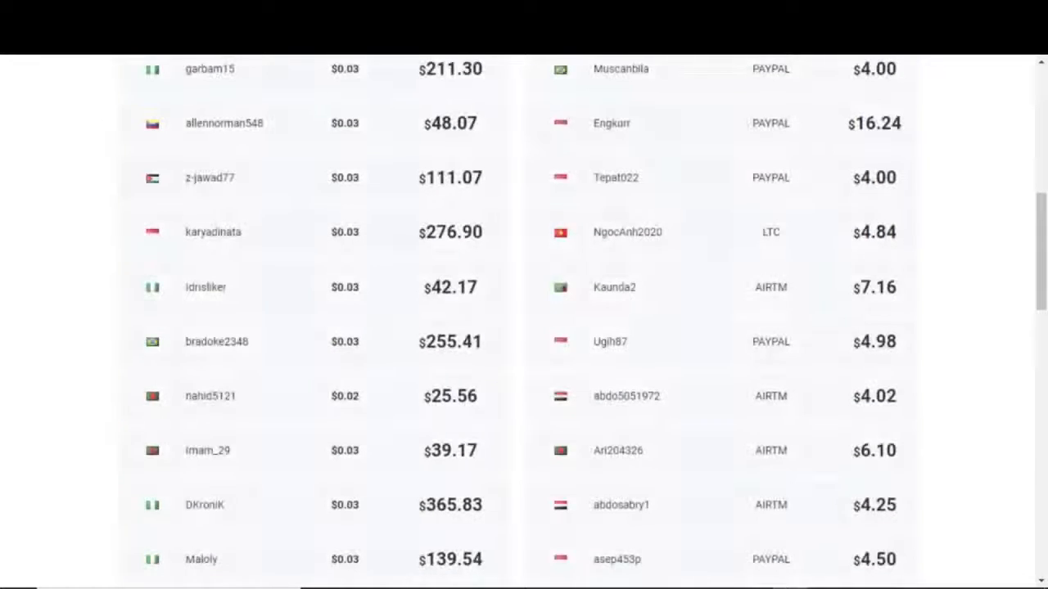
scroll(down, 3)
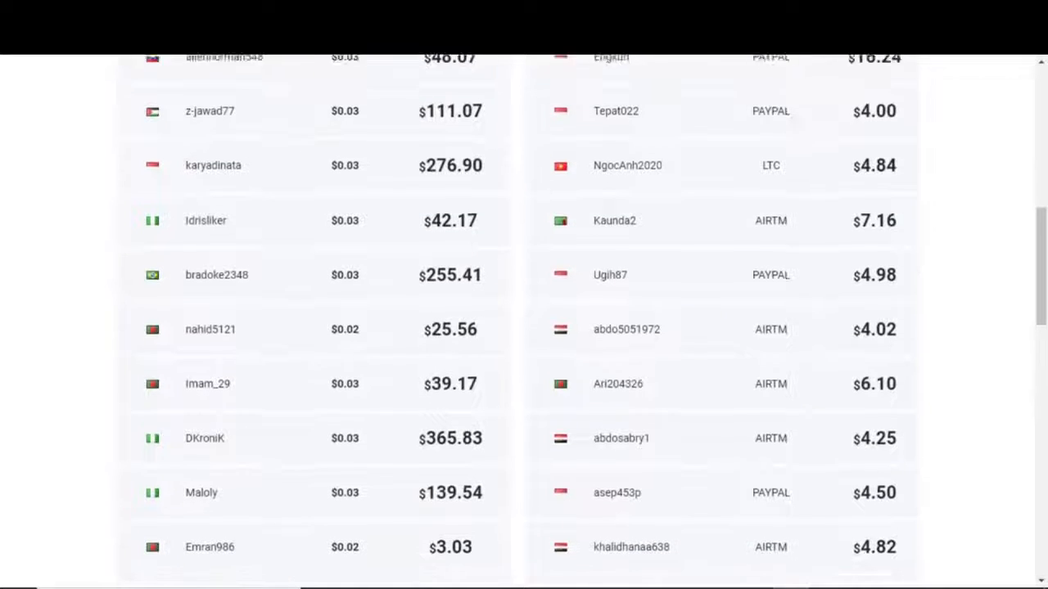
scroll(down, 3)
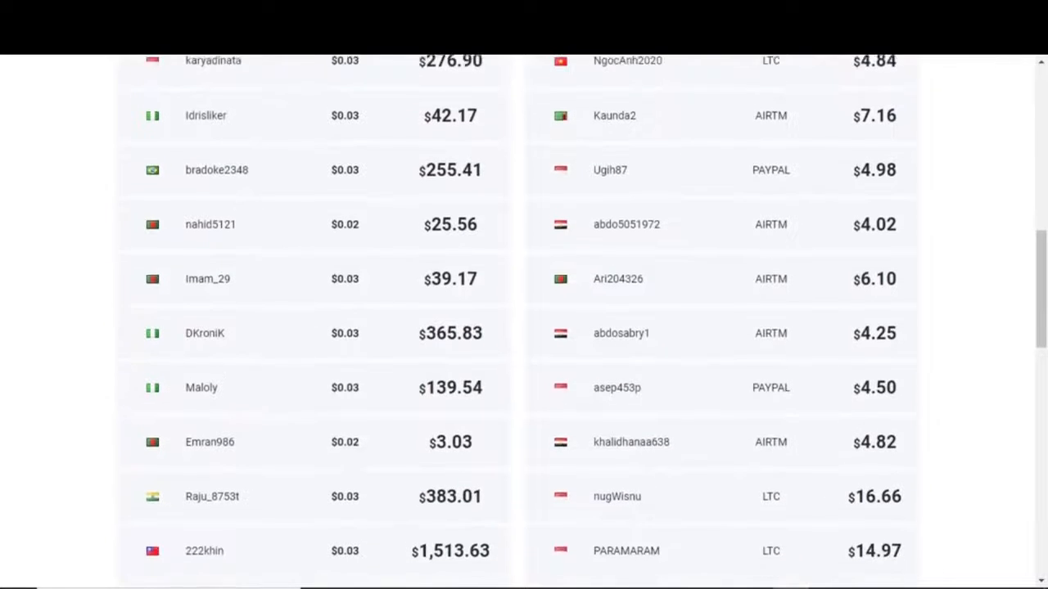
scroll(down, 3)
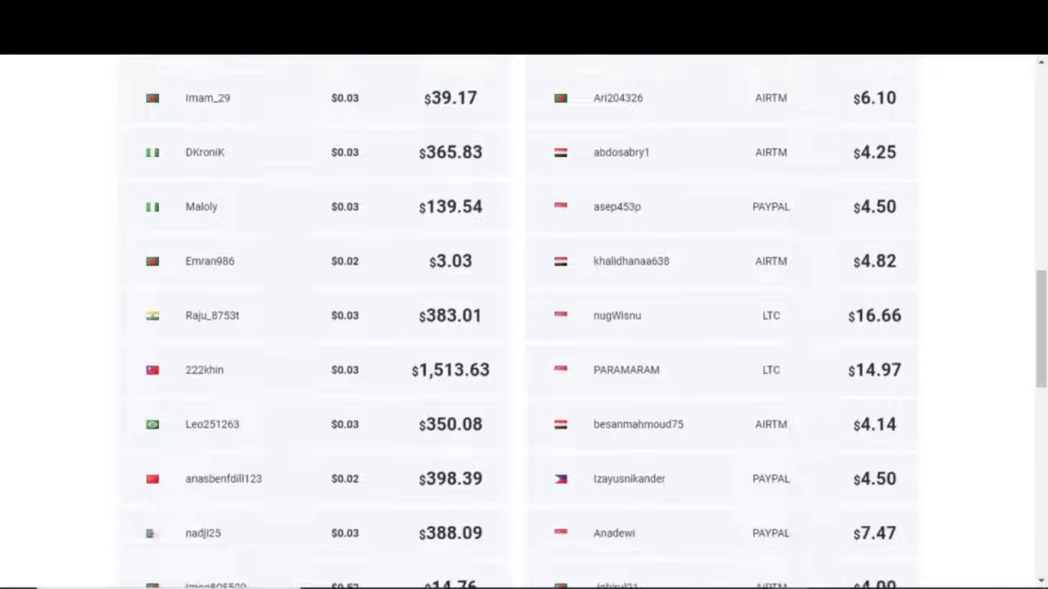
scroll(down, 3)
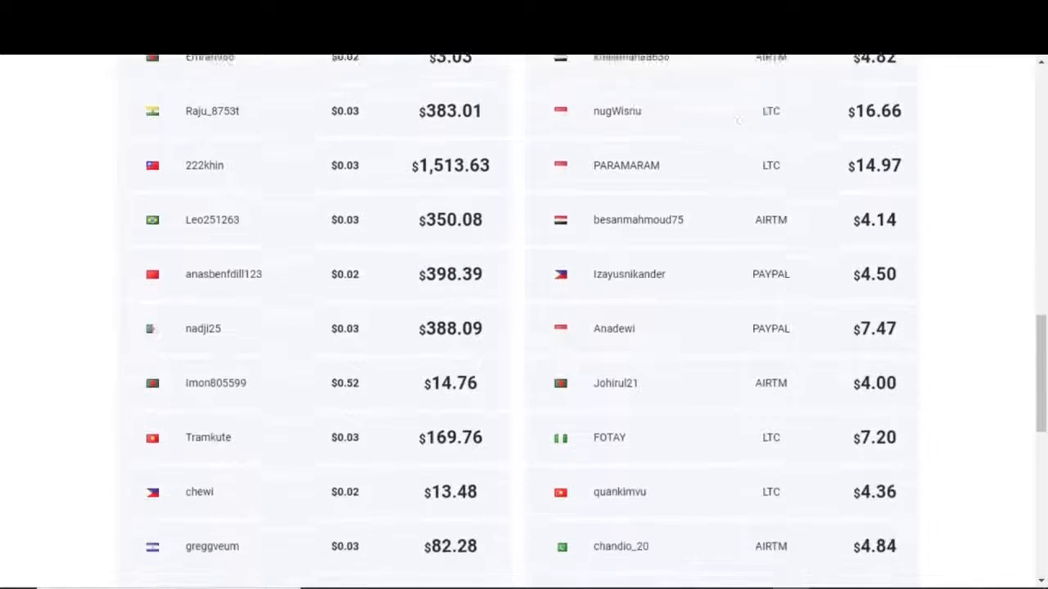
scroll(down, 3)
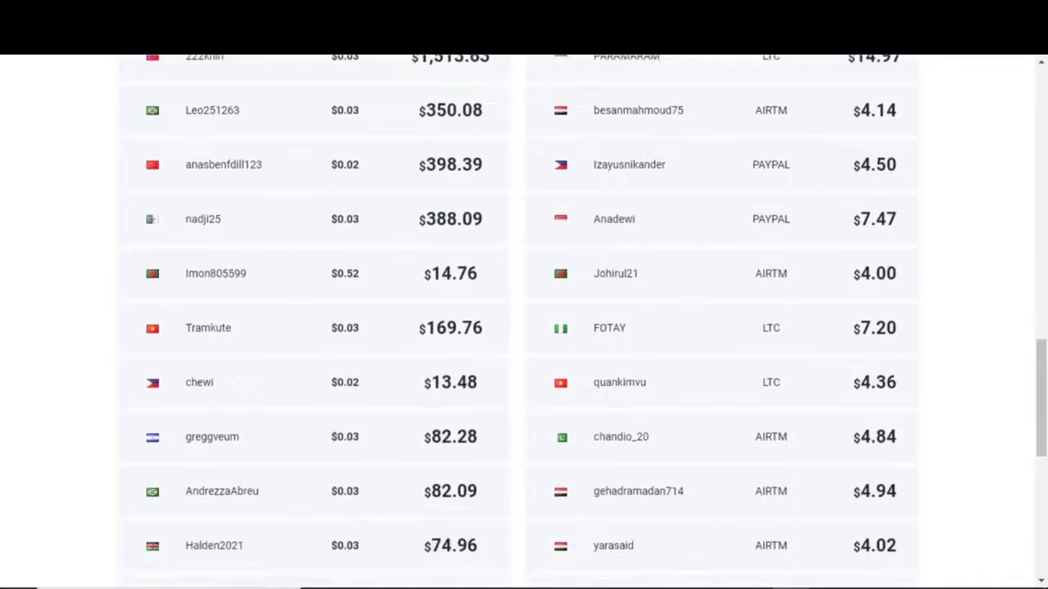
scroll(down, 3)
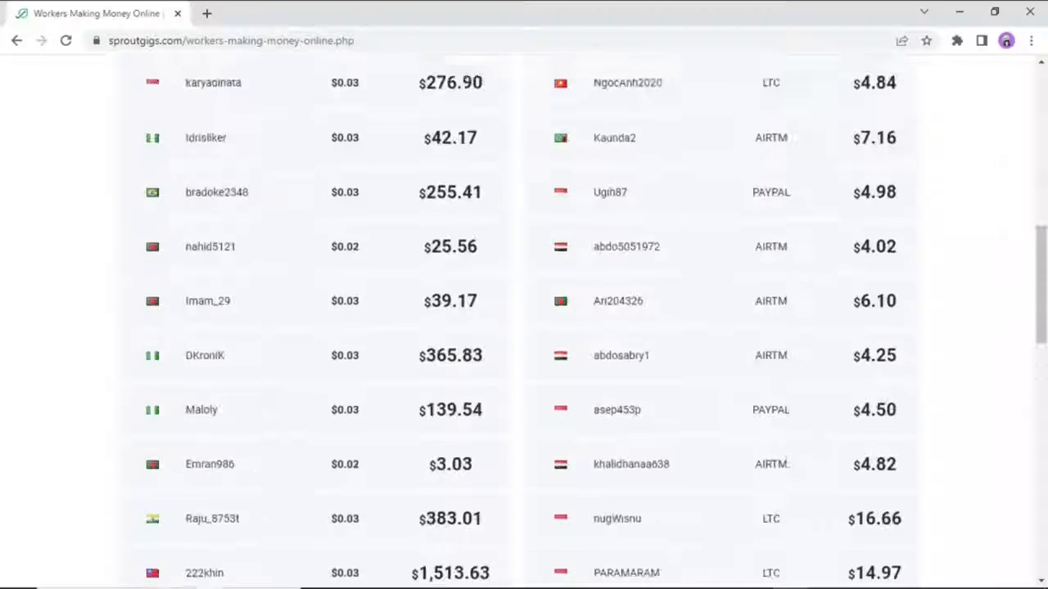
Open SproutGigs' Sign Up form, choose the worker profile type and tick the Terms agreement
scroll(up, 3)
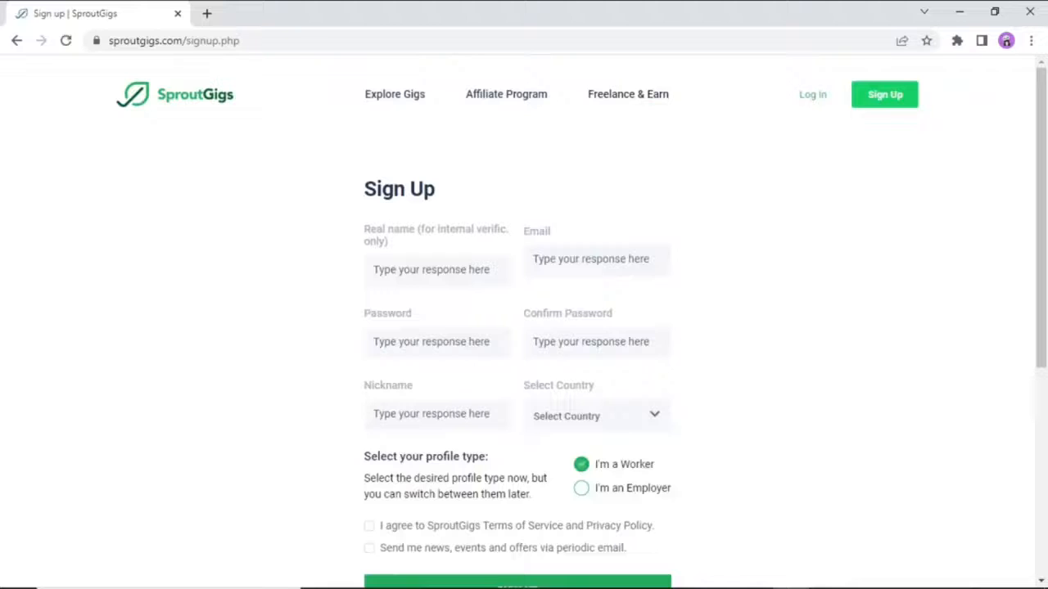
click(596, 416)
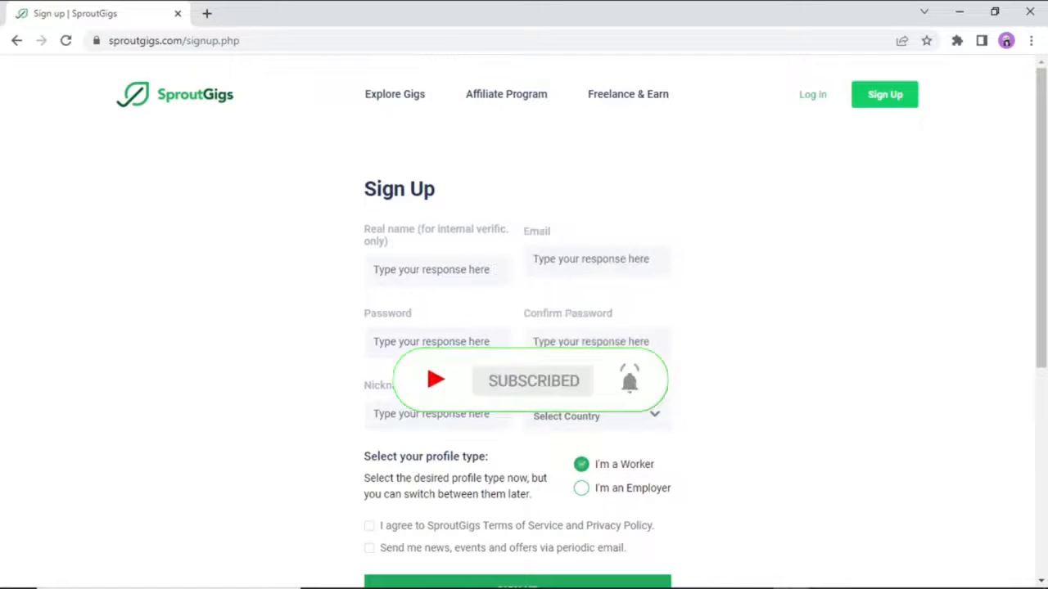
scroll(down, 3)
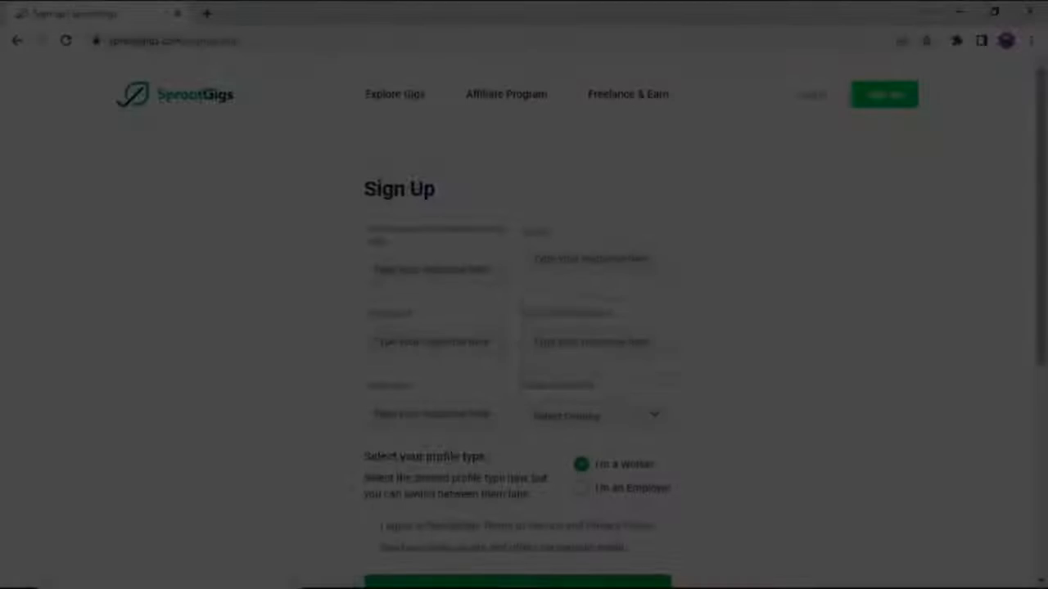
click(595, 416)
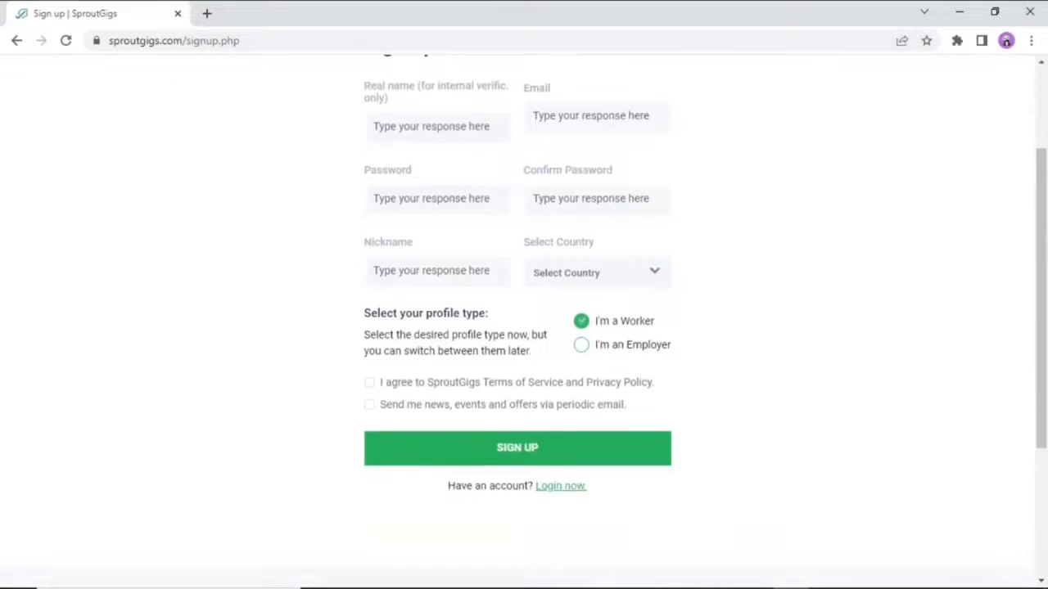
click(370, 383)
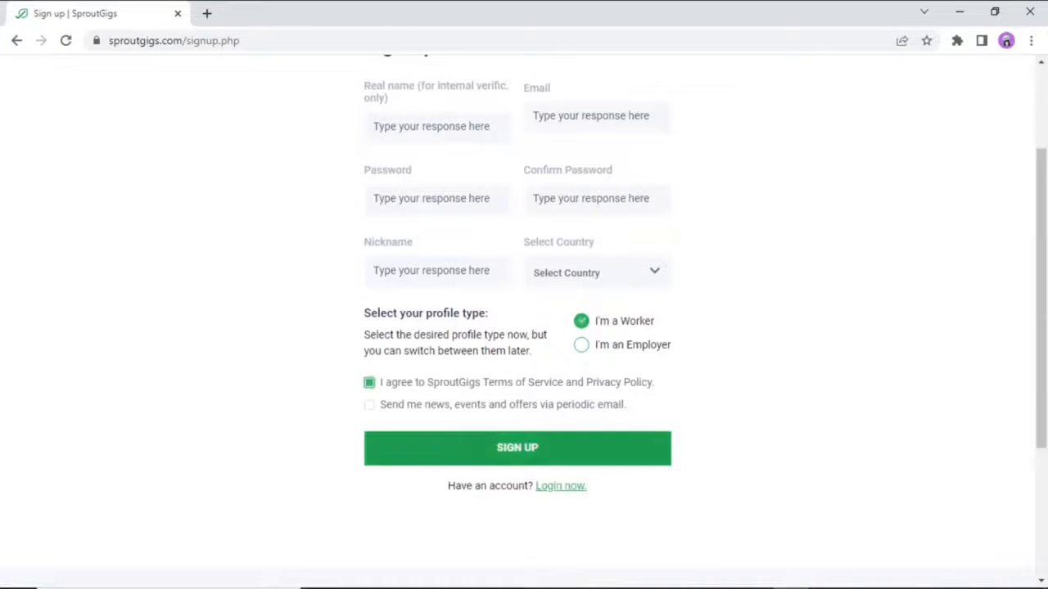